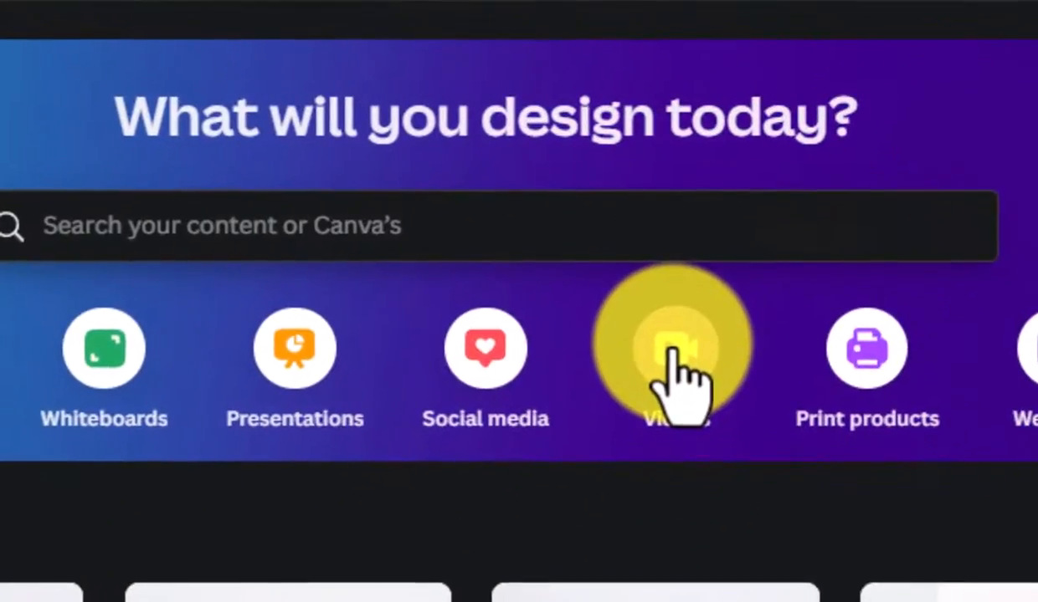
Step: Open a blank Video (1920 × 1080 px) design from the Videos category
click(670, 348)
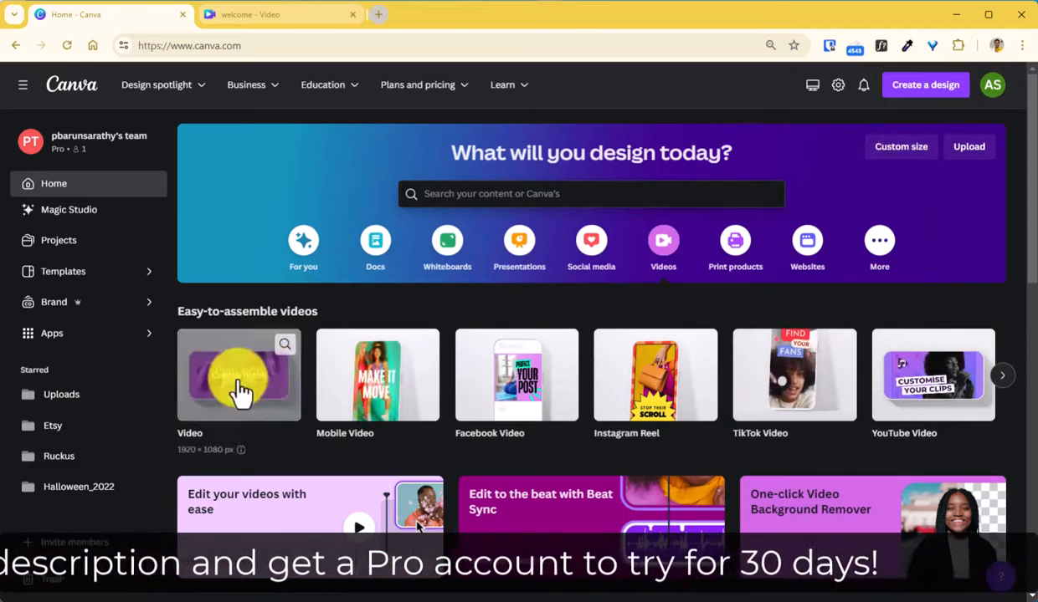
click(238, 374)
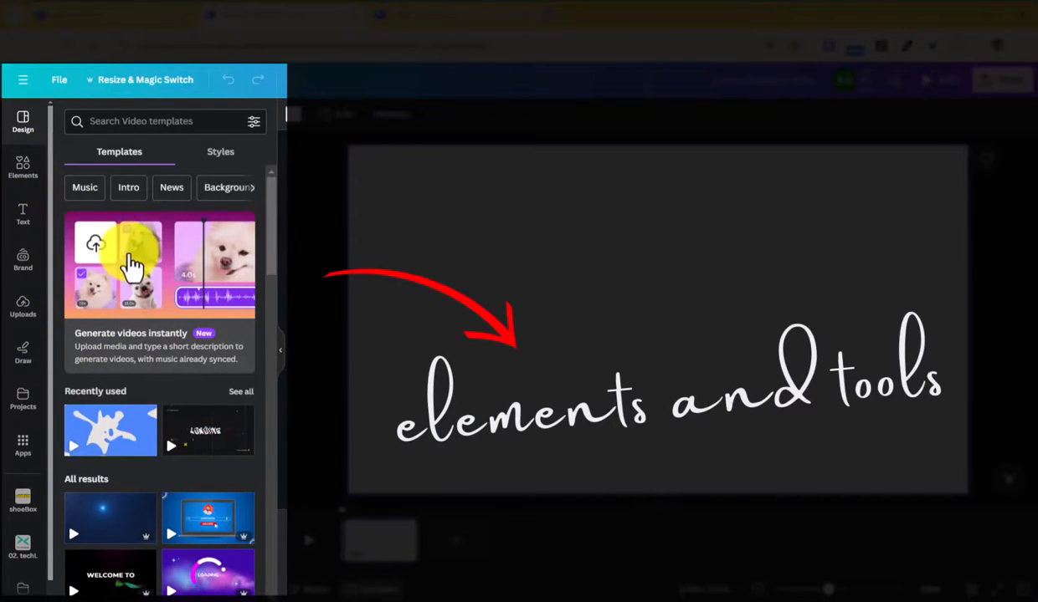
mouse_move(147, 284)
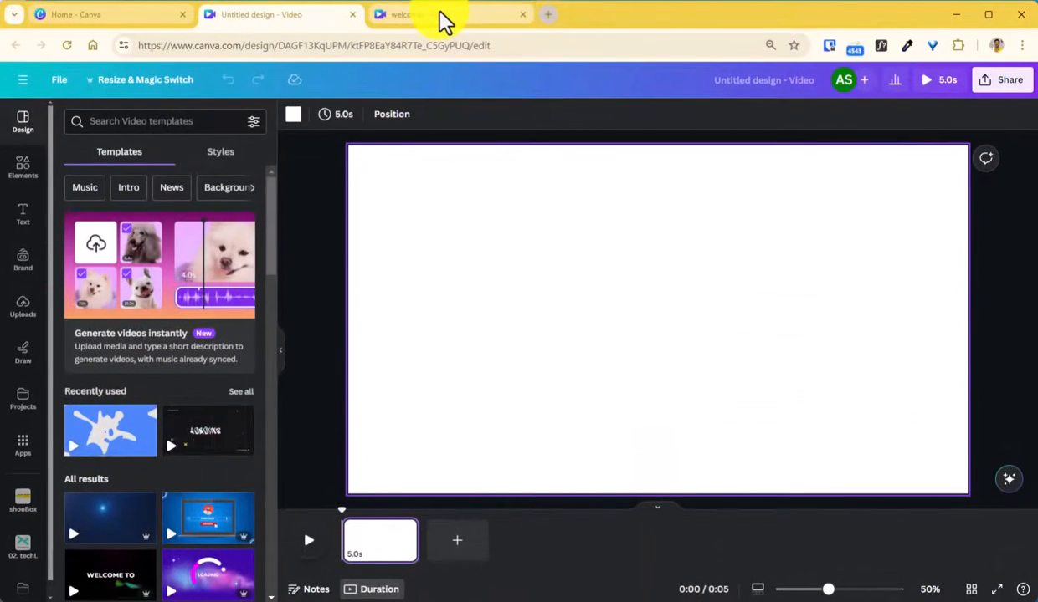
Step: Switch to the 'welcome - Video' tab and open the Videos stock library from Apps
click(443, 14)
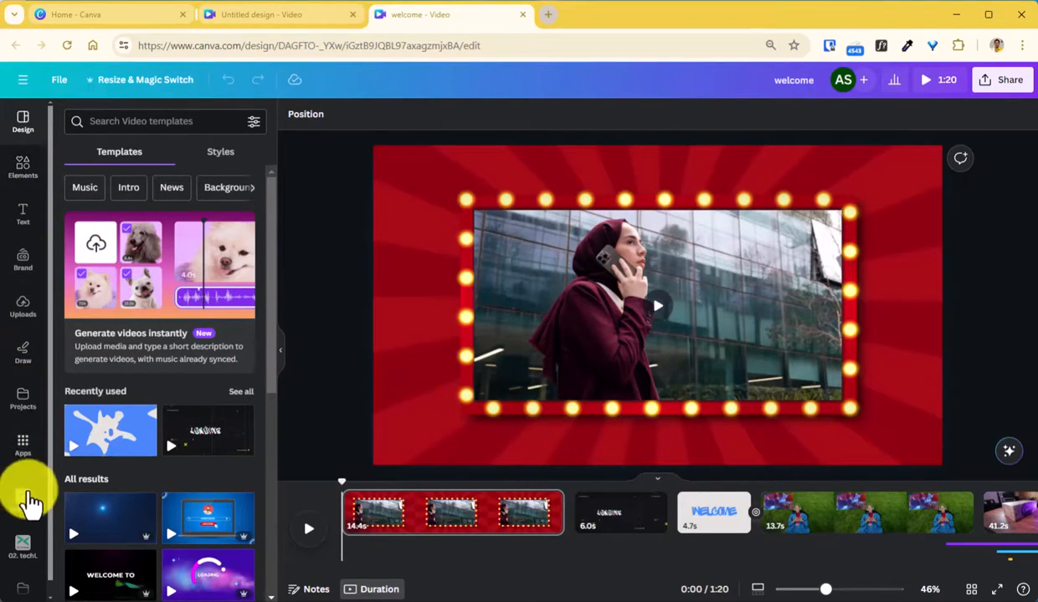
click(22, 446)
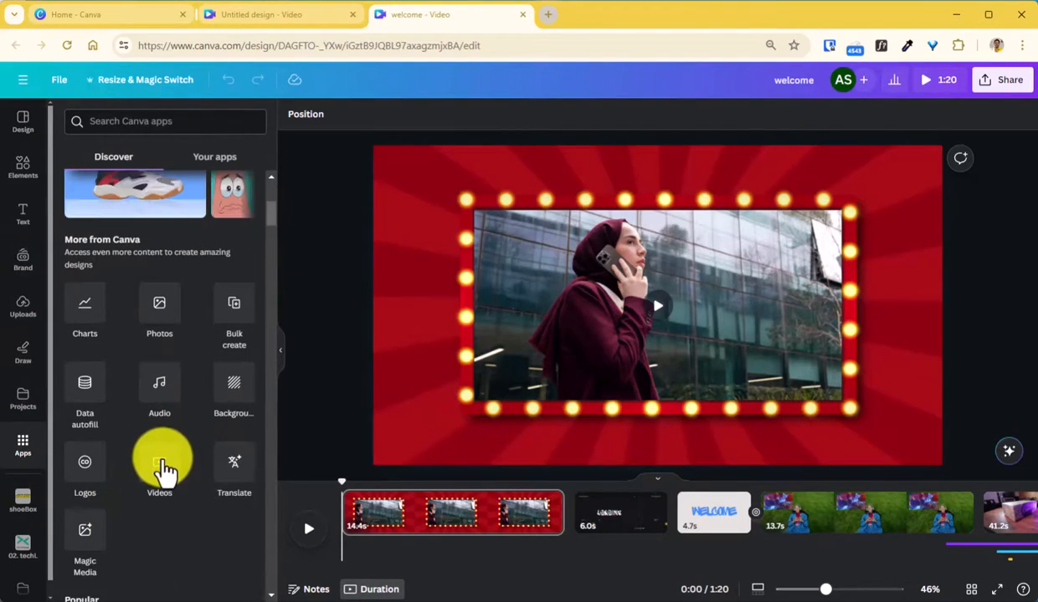
click(159, 466)
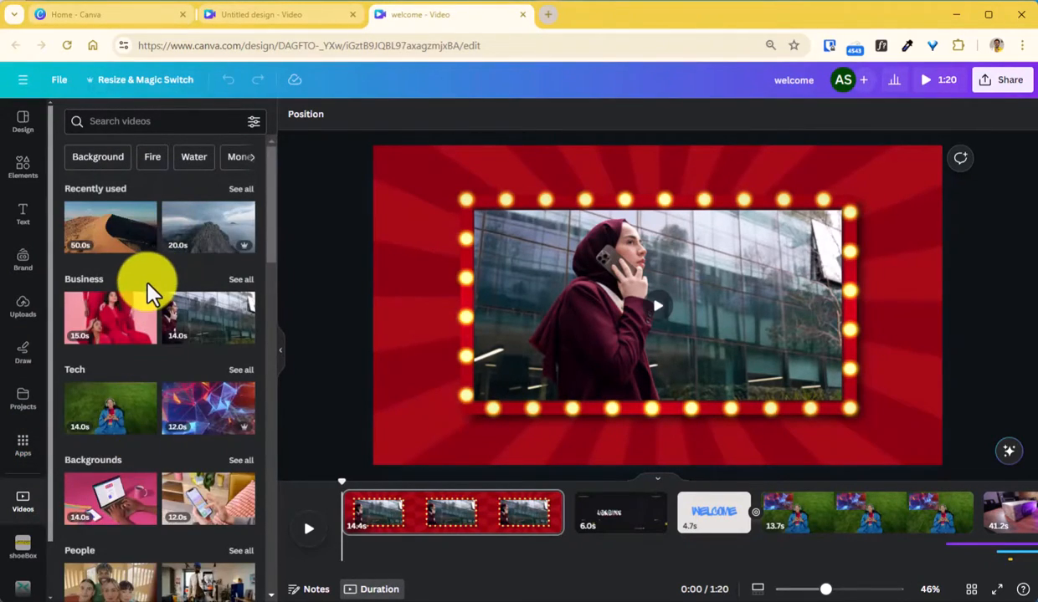
mouse_move(177, 316)
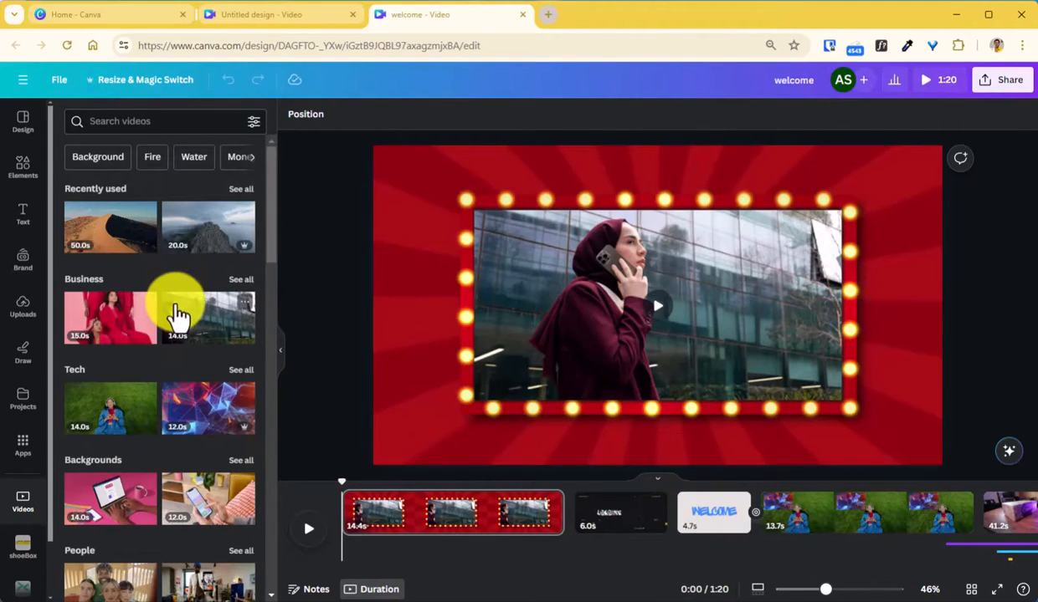
mouse_move(34, 352)
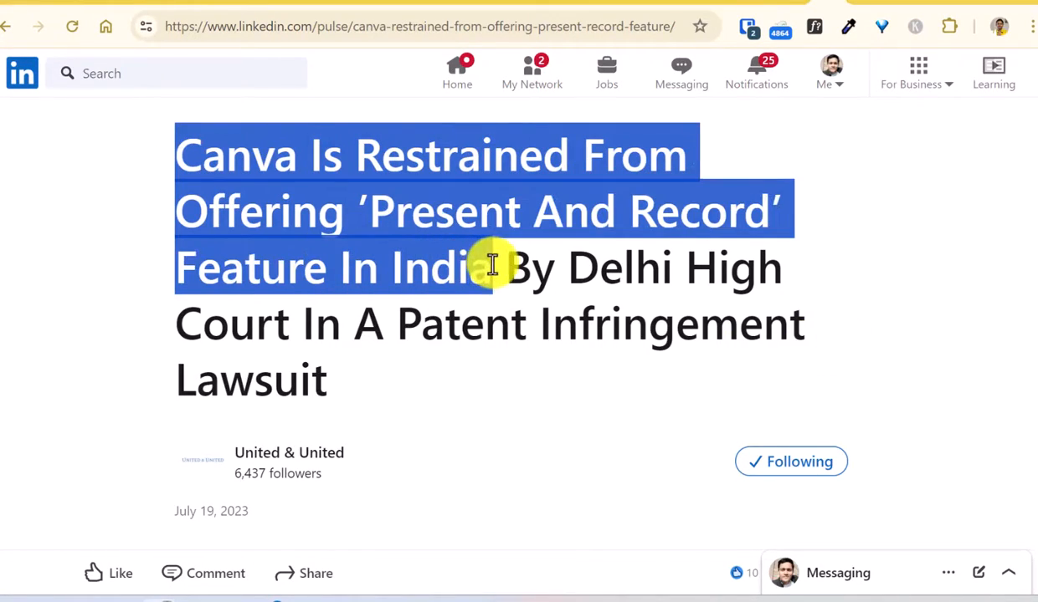
click(450, 14)
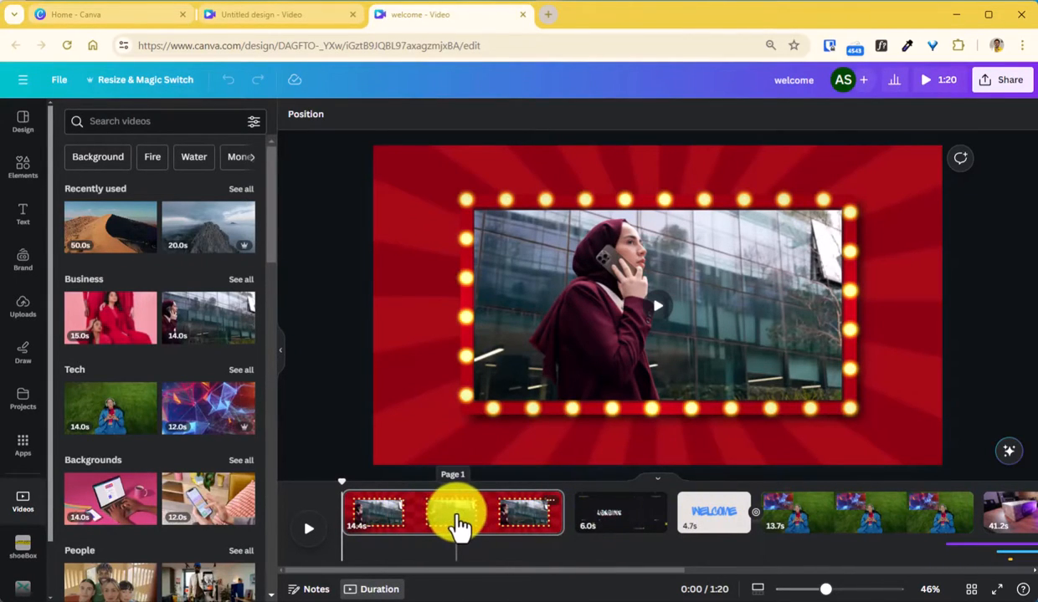
click(458, 512)
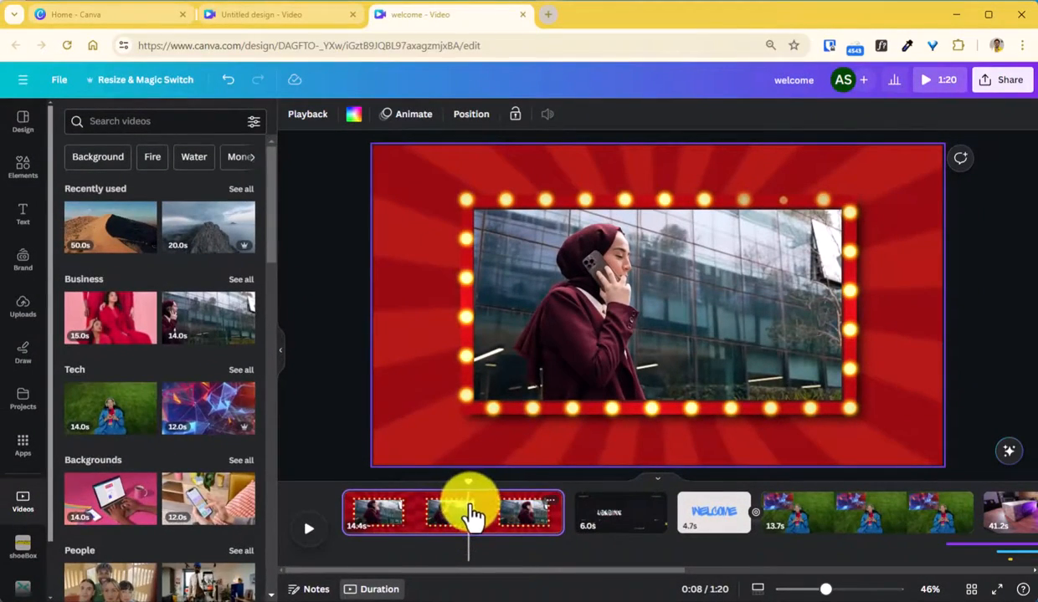
right_click(468, 512)
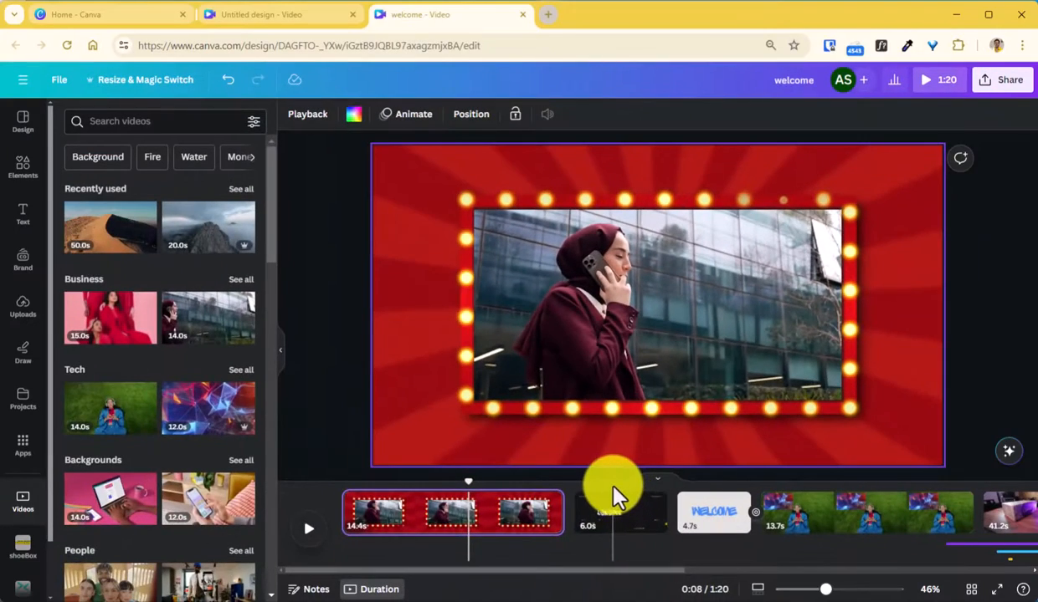
right_click(620, 512)
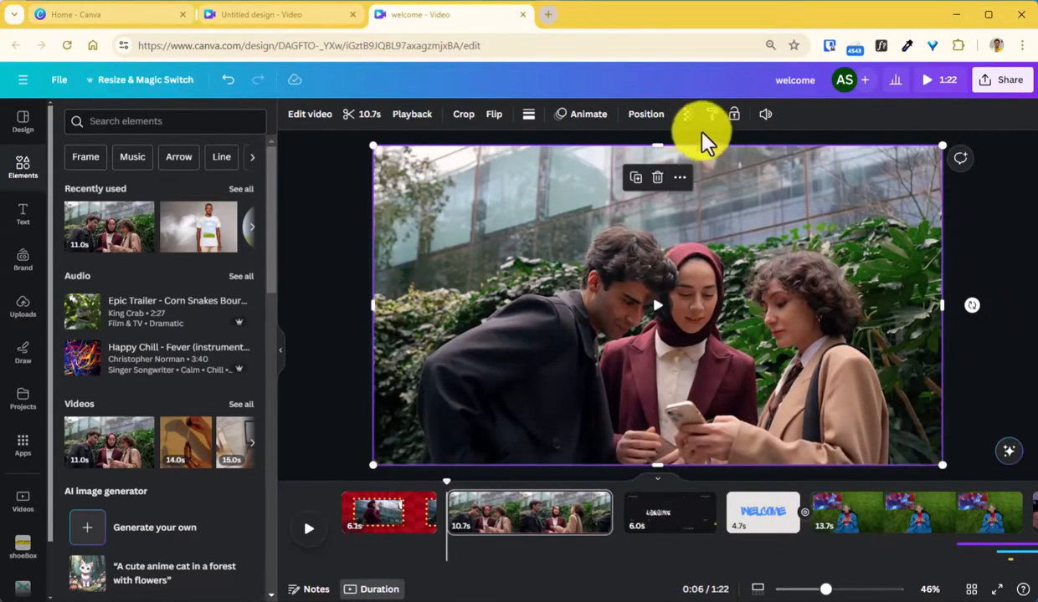
Step: Set the colleagues clip's transparency to 57 so the red marquee scene shows through
click(689, 114)
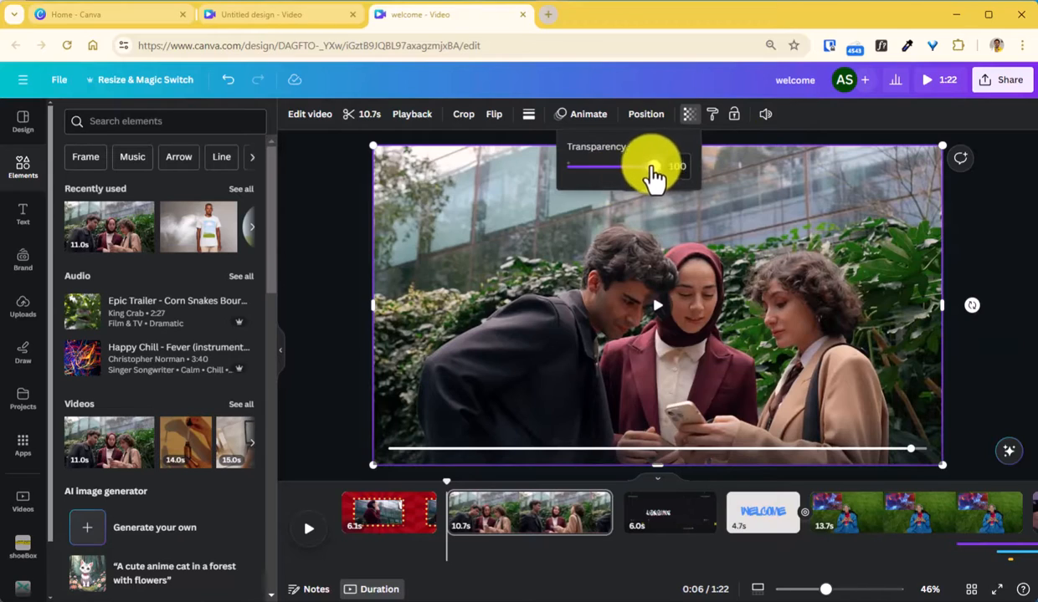
drag(653, 167, 616, 166)
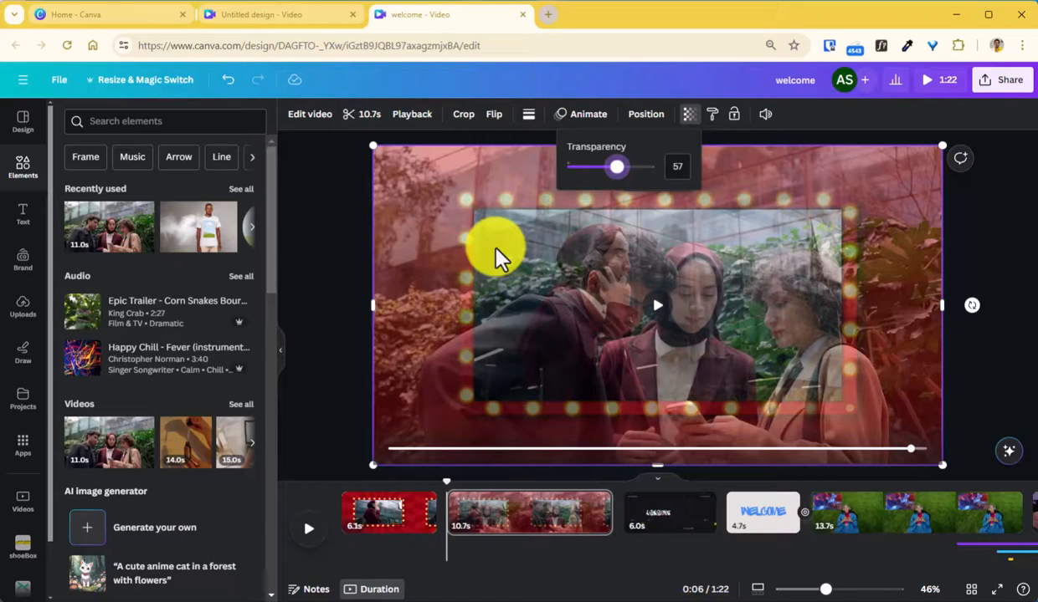
drag(616, 167, 654, 166)
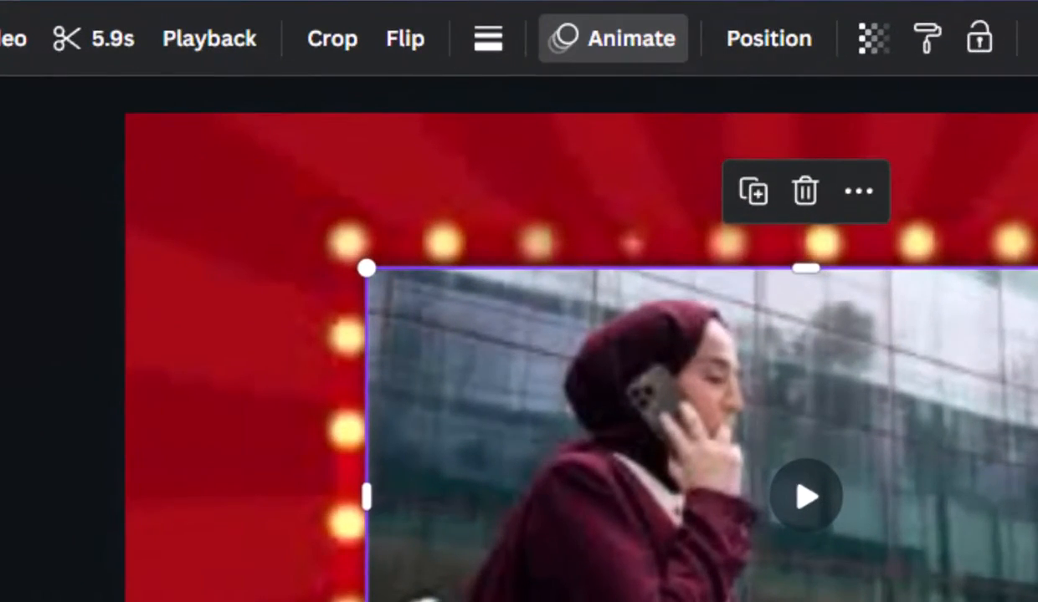
Step: Open the Animate presets for the woman-on-the-phone clip on page 2
click(611, 38)
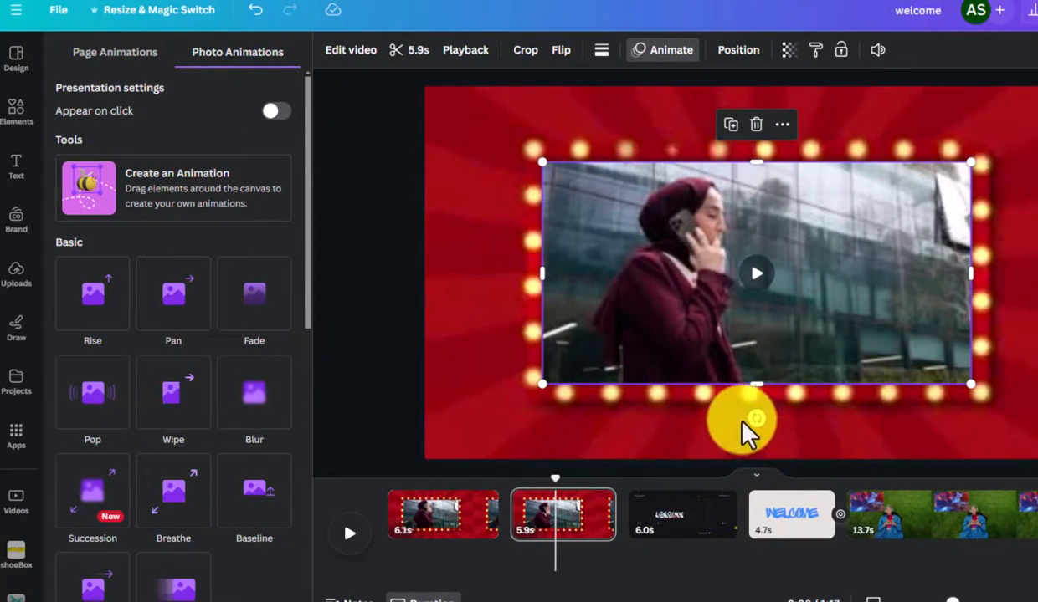
mouse_move(322, 343)
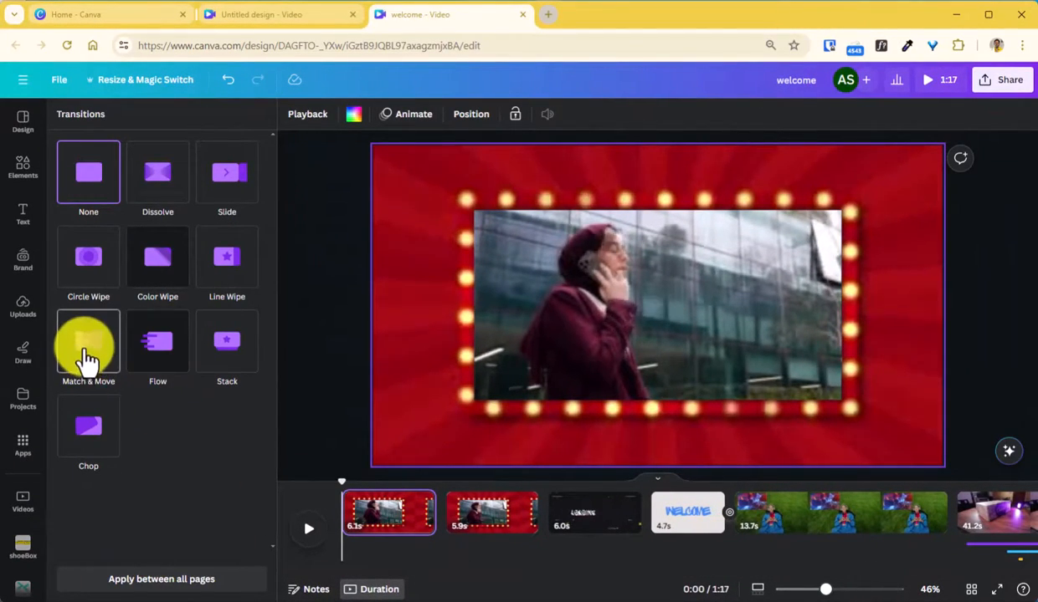
Step: Apply a Match & Move transition with 0.5 s duration between pages 1 and 2
click(87, 347)
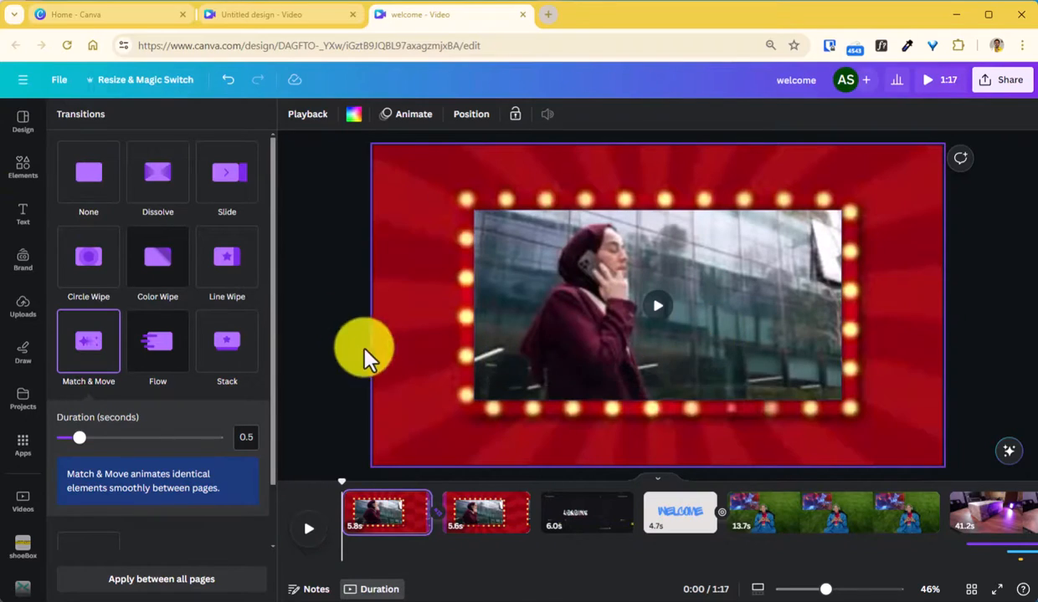
click(23, 168)
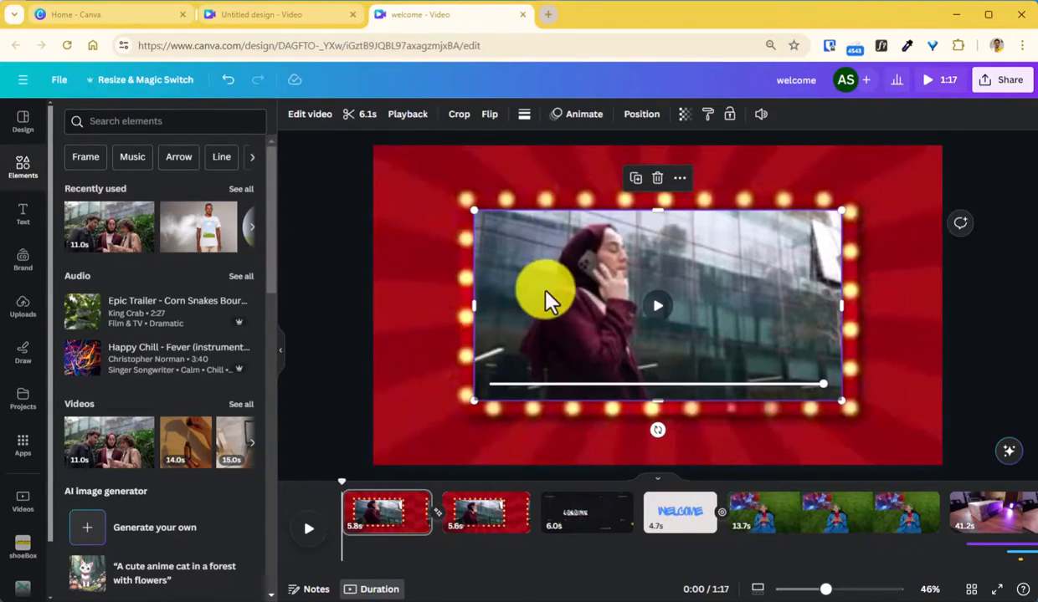
Step: Select the woman-on-the-phone clip on page 1 for editing
click(310, 113)
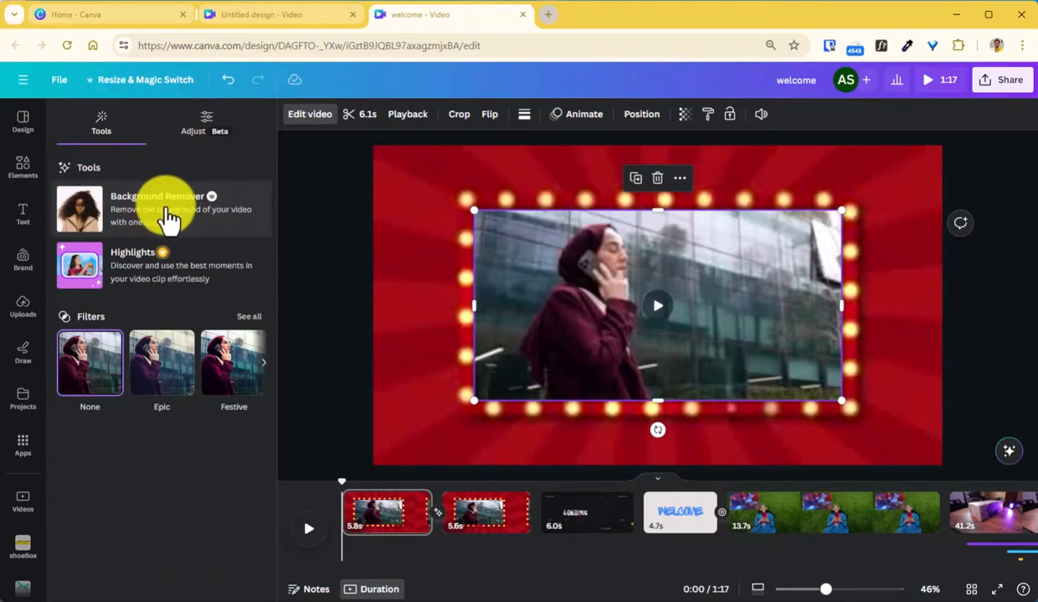
mouse_move(215, 205)
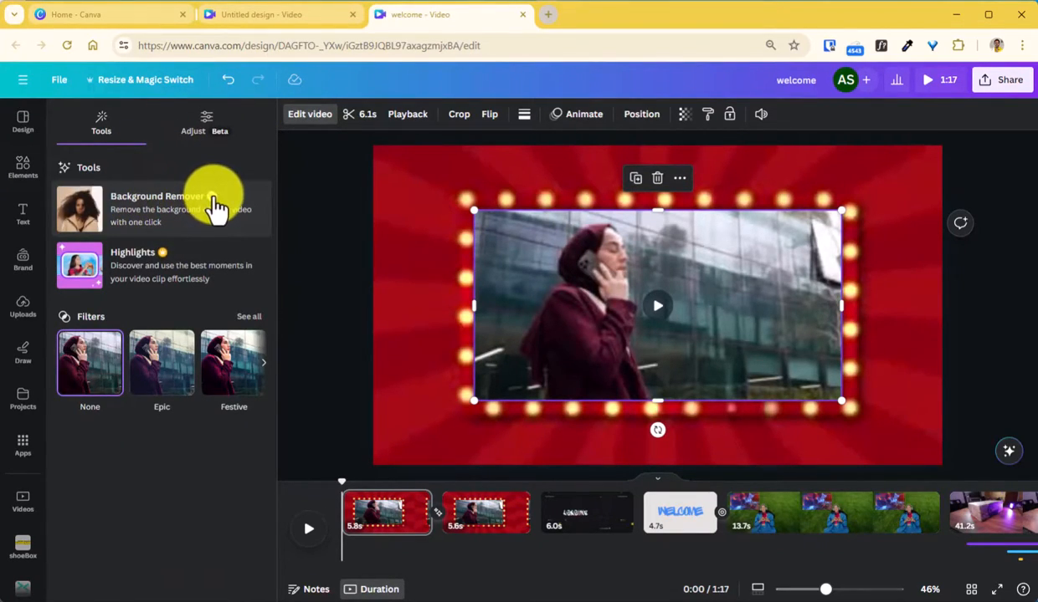
mouse_move(418, 234)
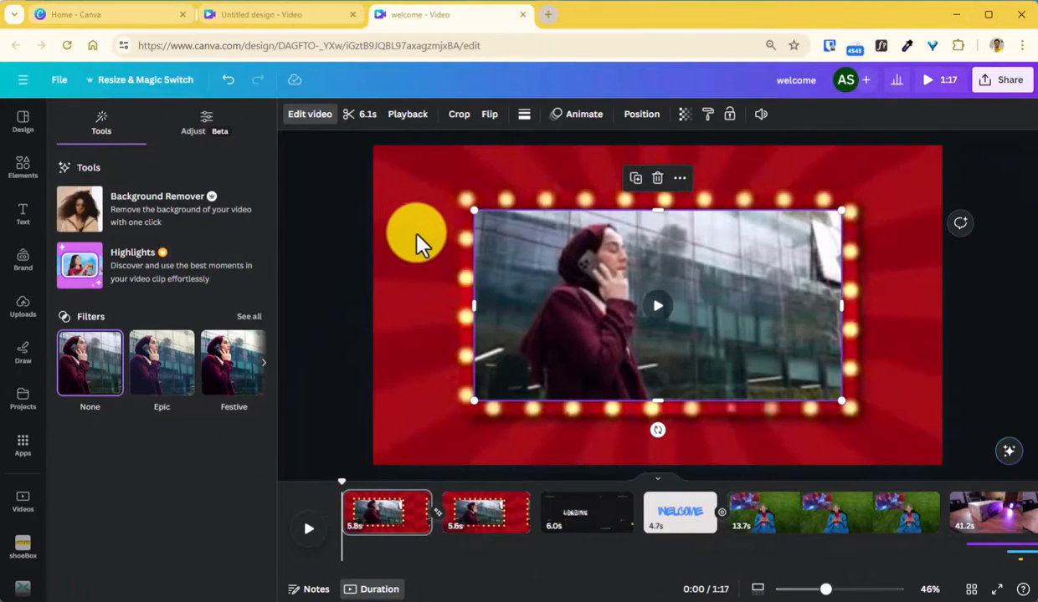
mouse_move(255, 155)
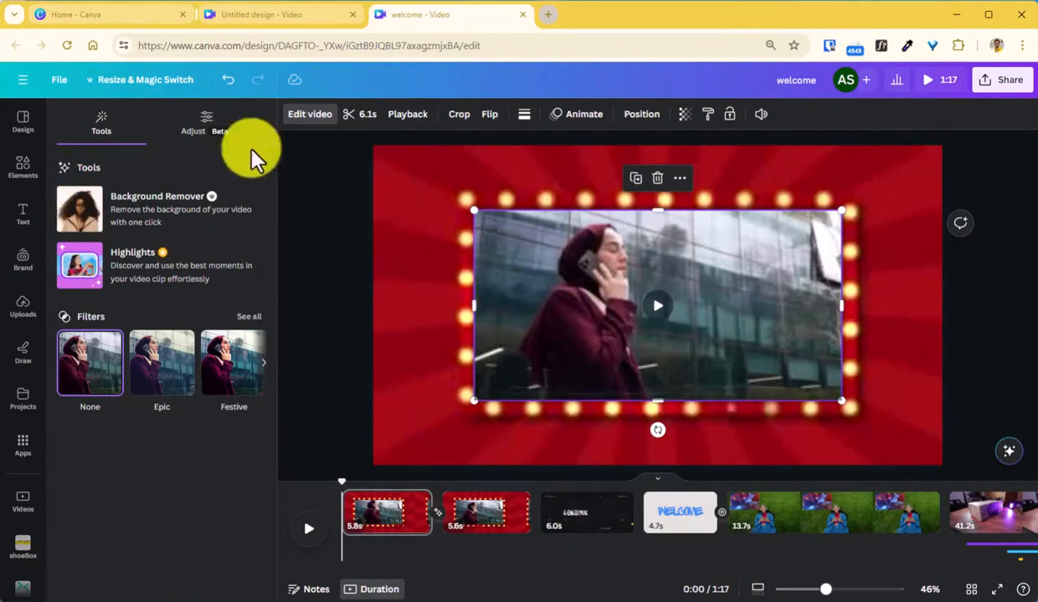
Step: Review the Adjust tab's Warmth, Brightness and Color sliders, leaving all at zero
click(206, 121)
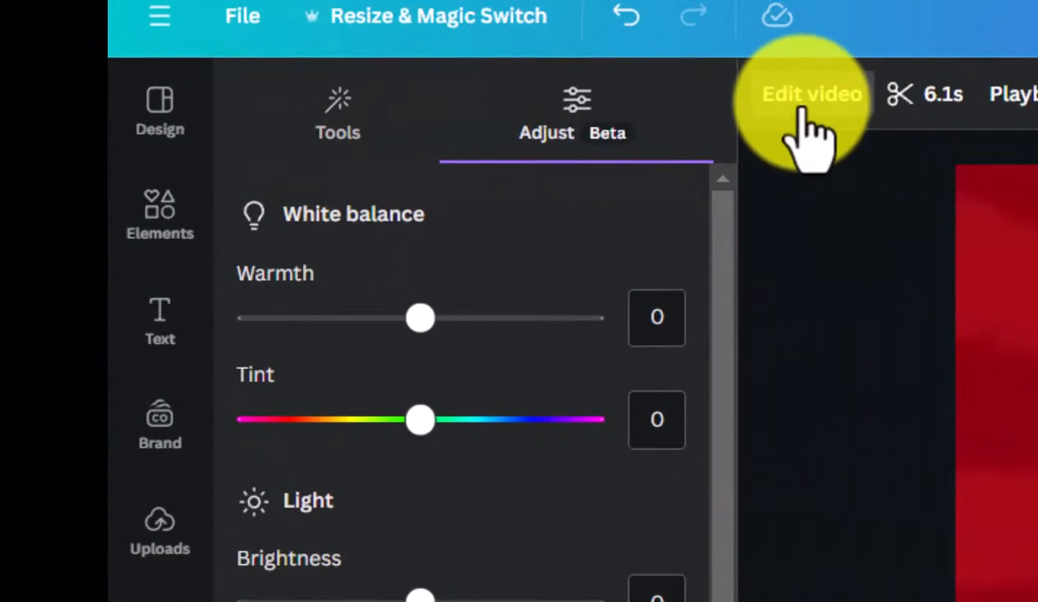
mouse_move(443, 326)
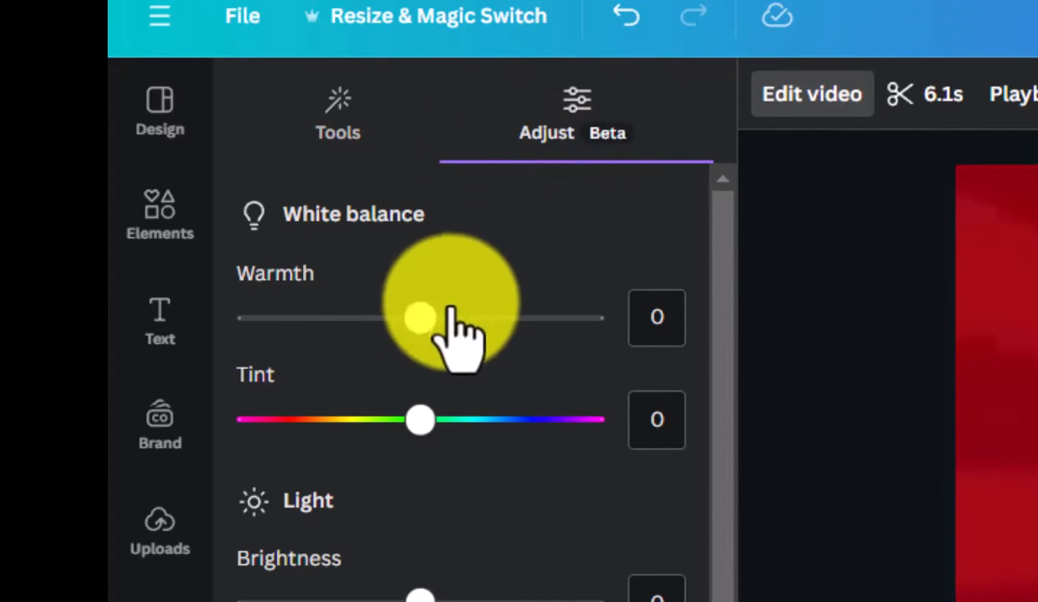
scroll(down, 3)
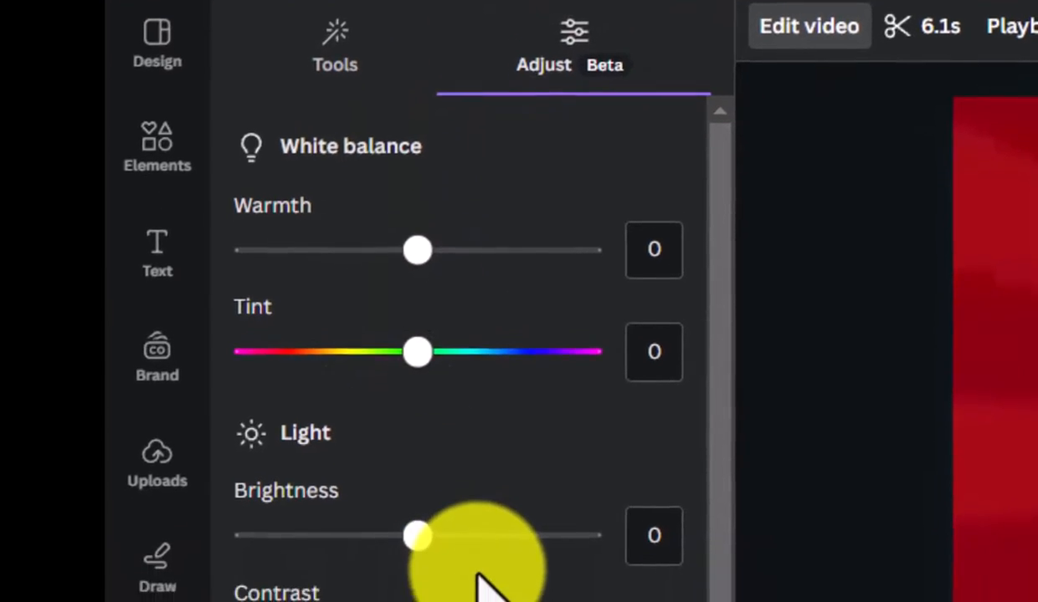
scroll(down, 3)
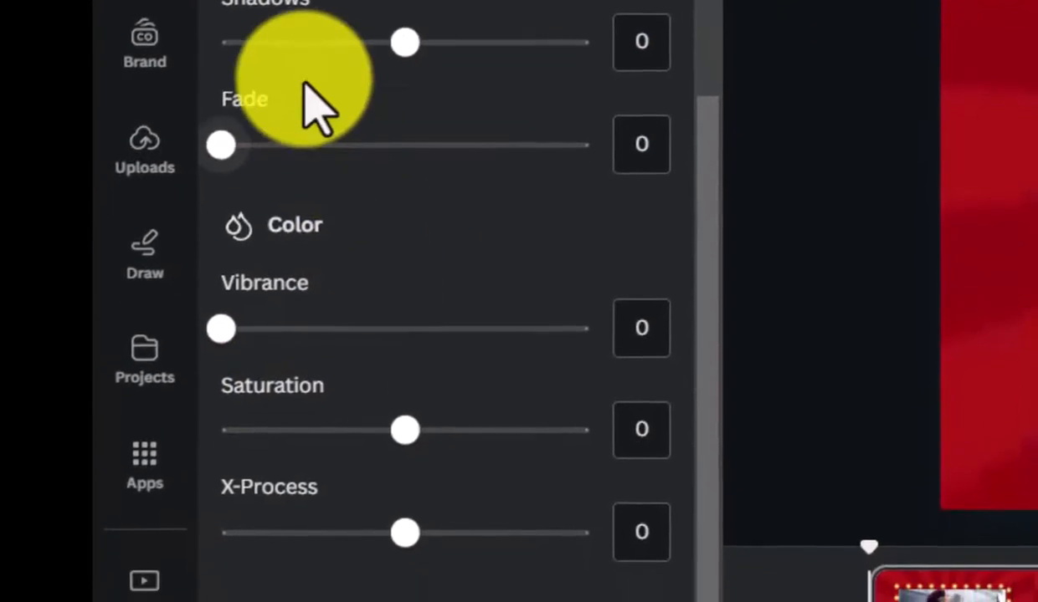
scroll(down, 3)
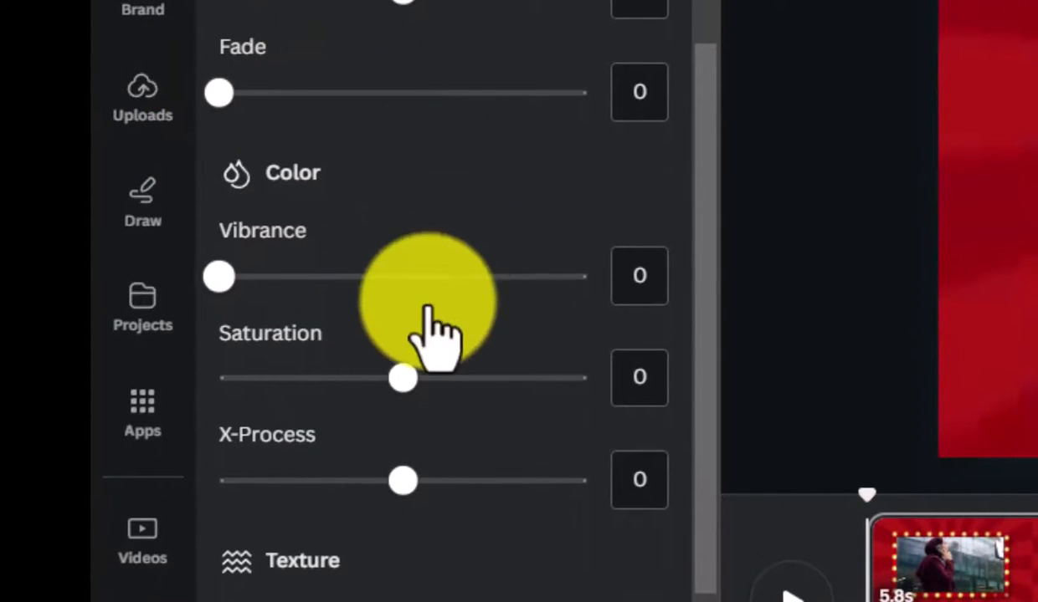
scroll(down, 3)
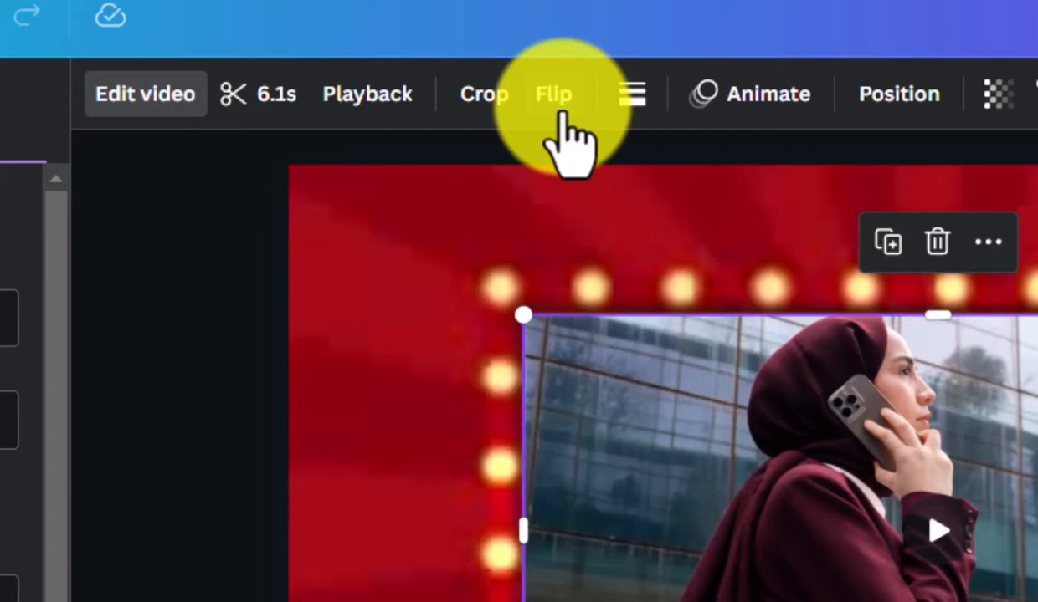
mouse_move(435, 76)
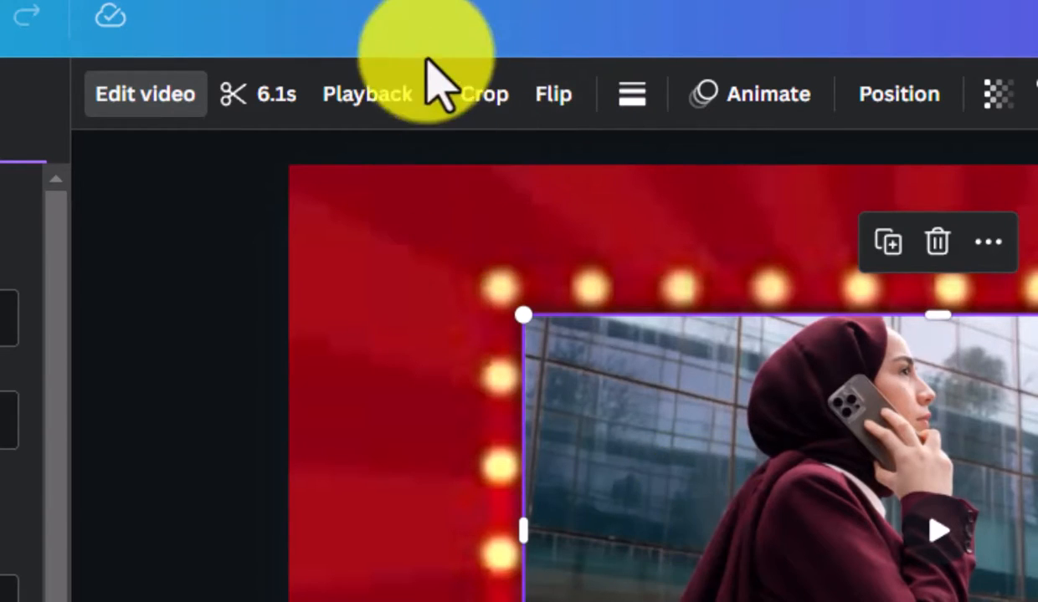
click(366, 94)
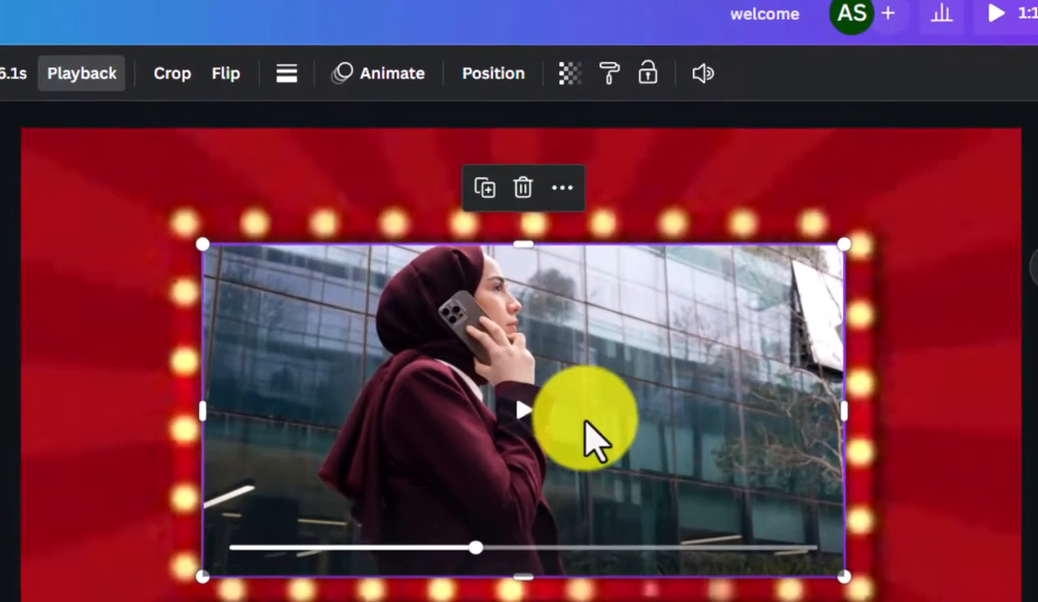
Step: Check the clip's volume popover: 100 with voice enhancement off
click(703, 74)
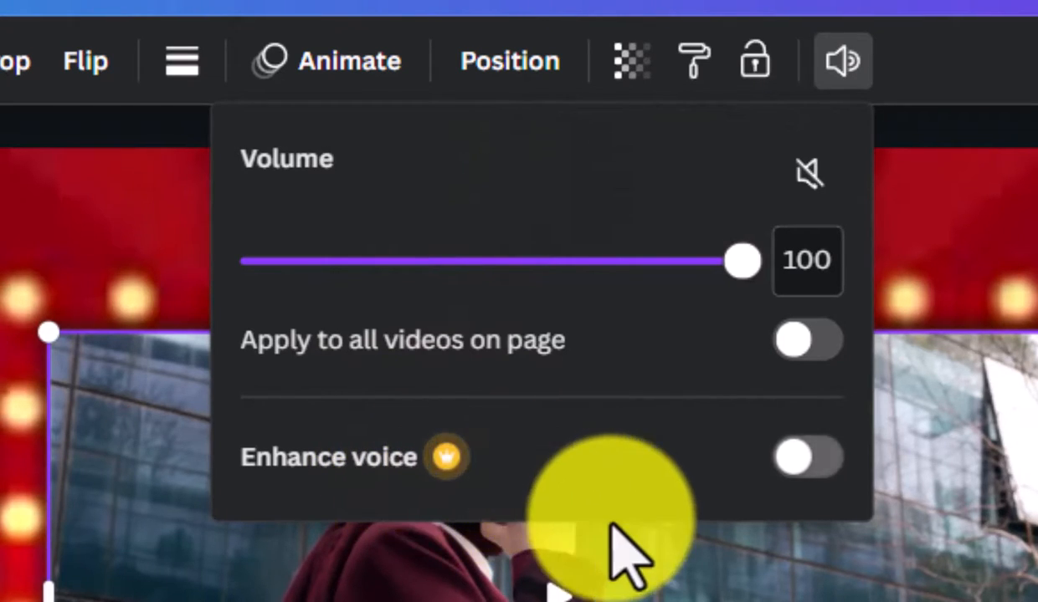
mouse_move(42, 535)
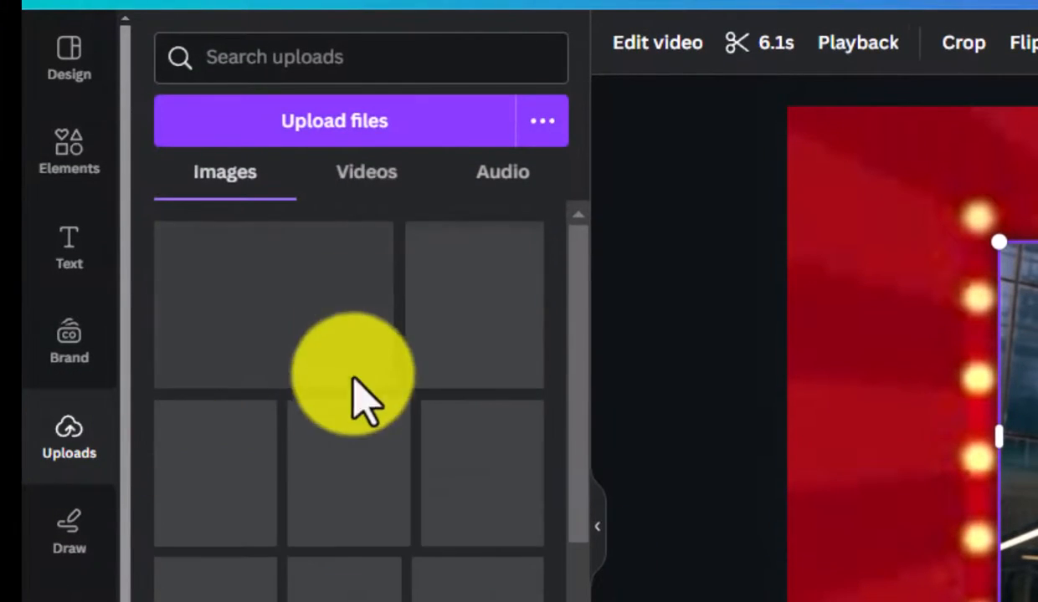
Step: List the uploaded audio files and move the playhead to 0:19 on the WELCOME page
click(502, 171)
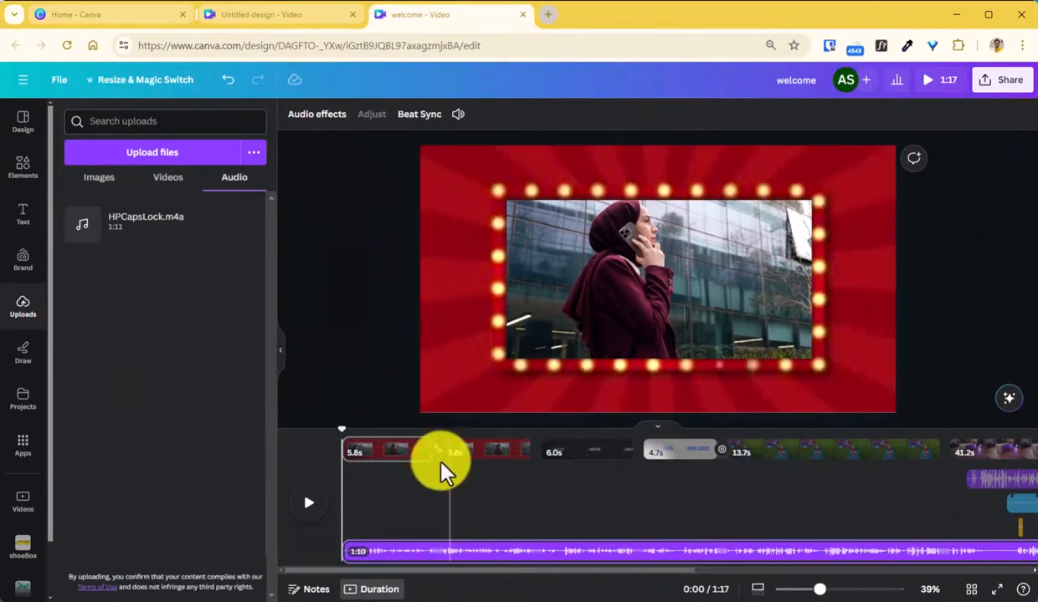
drag(444, 460, 599, 553)
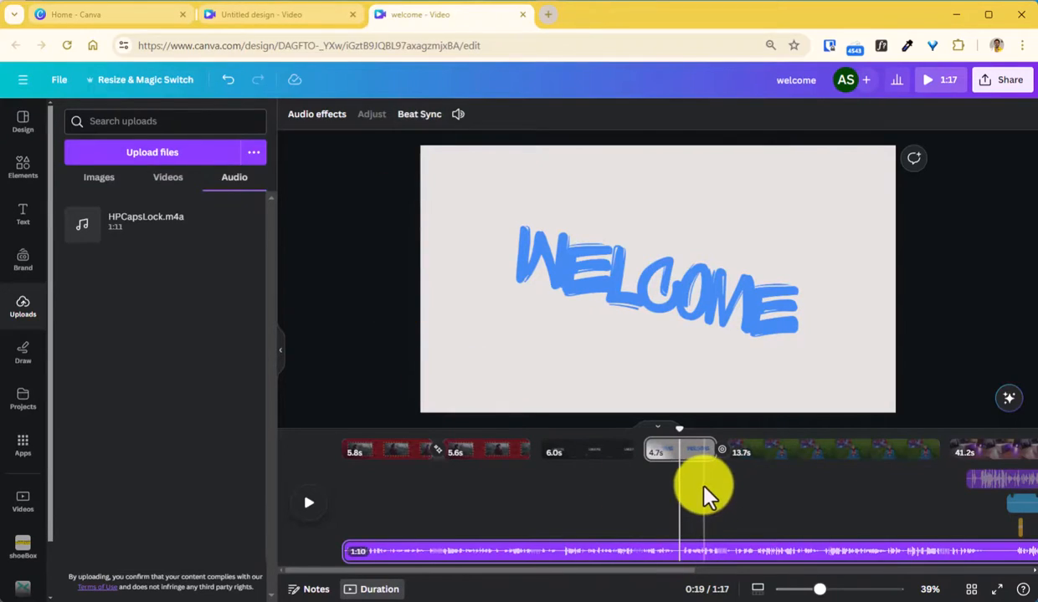
mouse_move(376, 347)
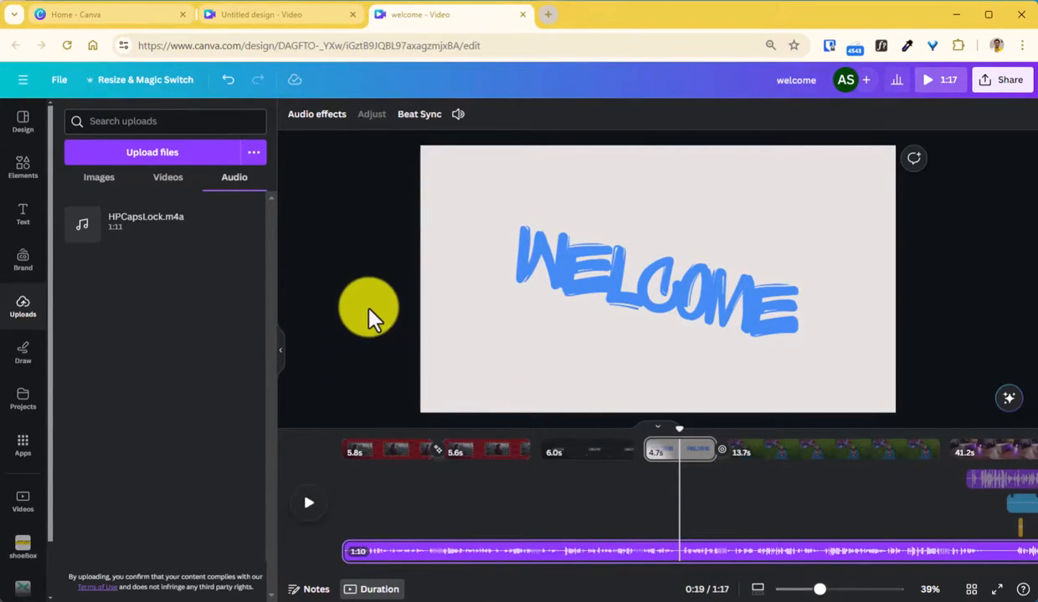
mouse_move(350, 231)
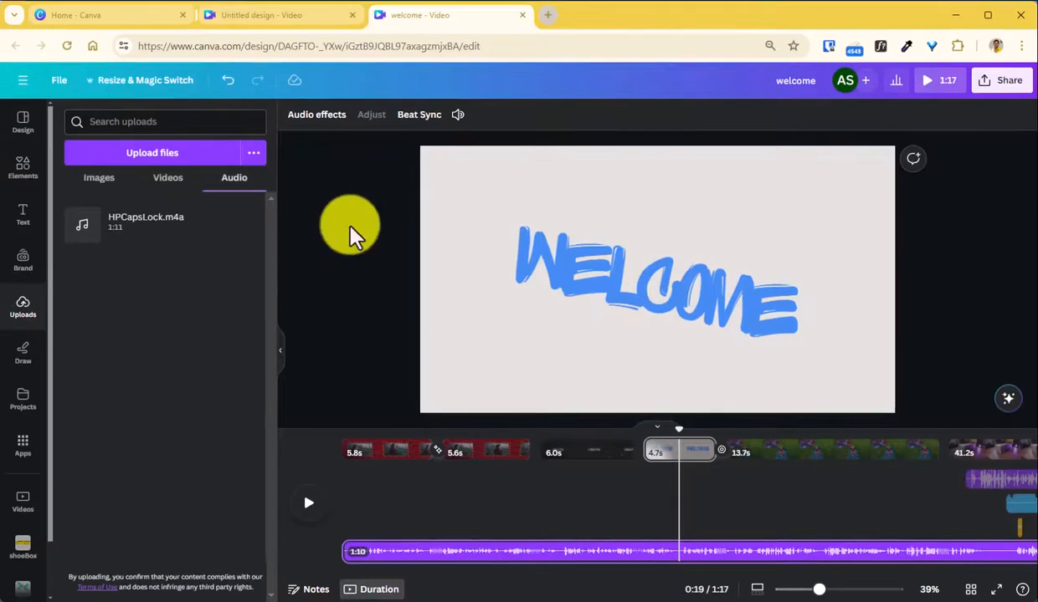
Step: Run Beat Sync on the 1:10 audio track with beat markers displayed
click(418, 115)
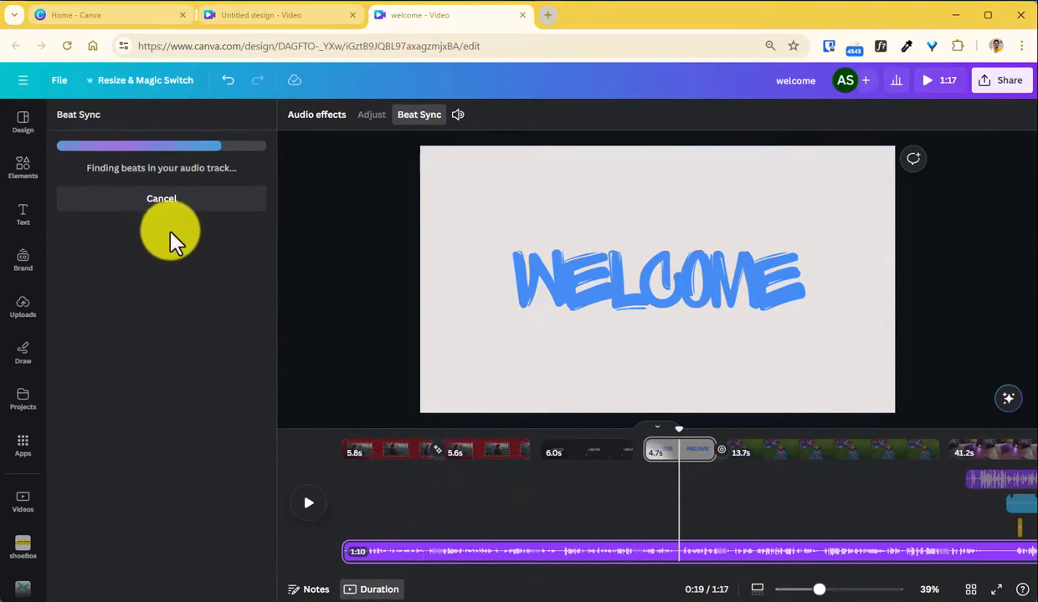
mouse_move(264, 246)
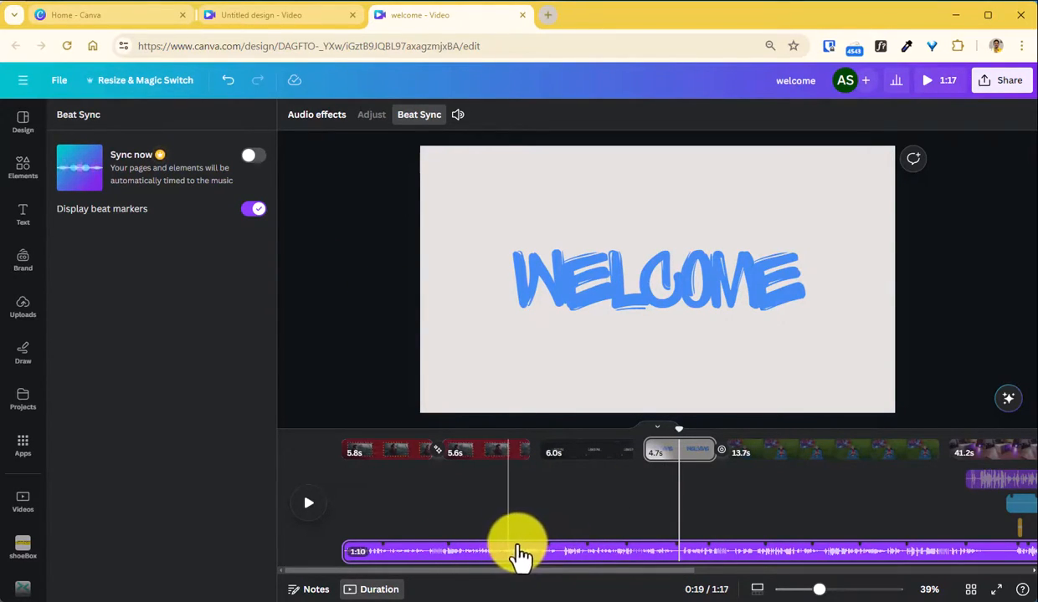
Step: Browse the audio library's recently used, Happy and popular music tracks
click(317, 114)
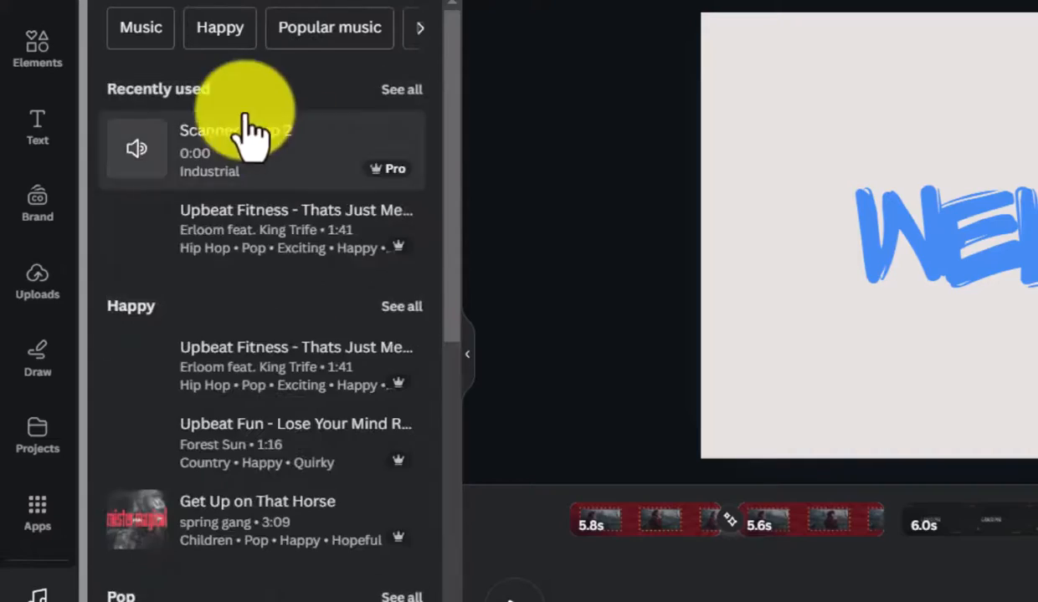
scroll(down, 3)
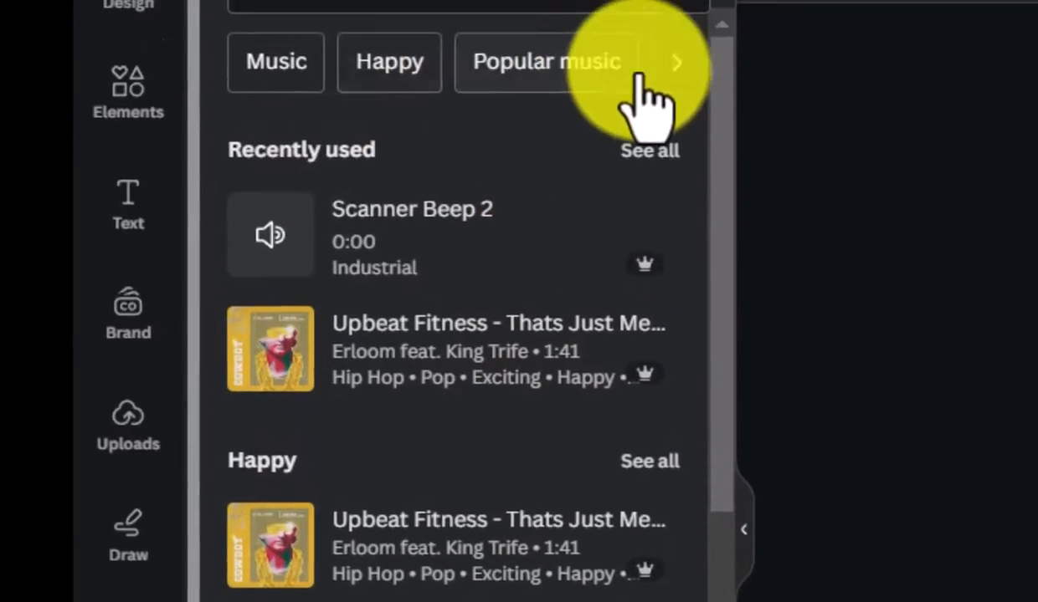
click(696, 74)
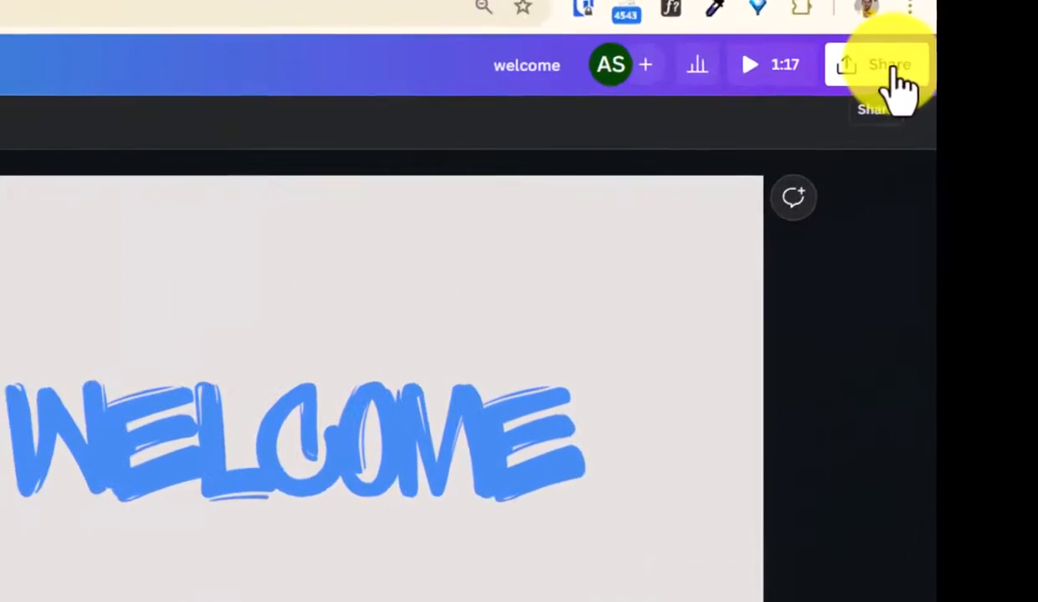
Step: Open the video's download settings and review the file type list, keeping MP4 Video
click(879, 65)
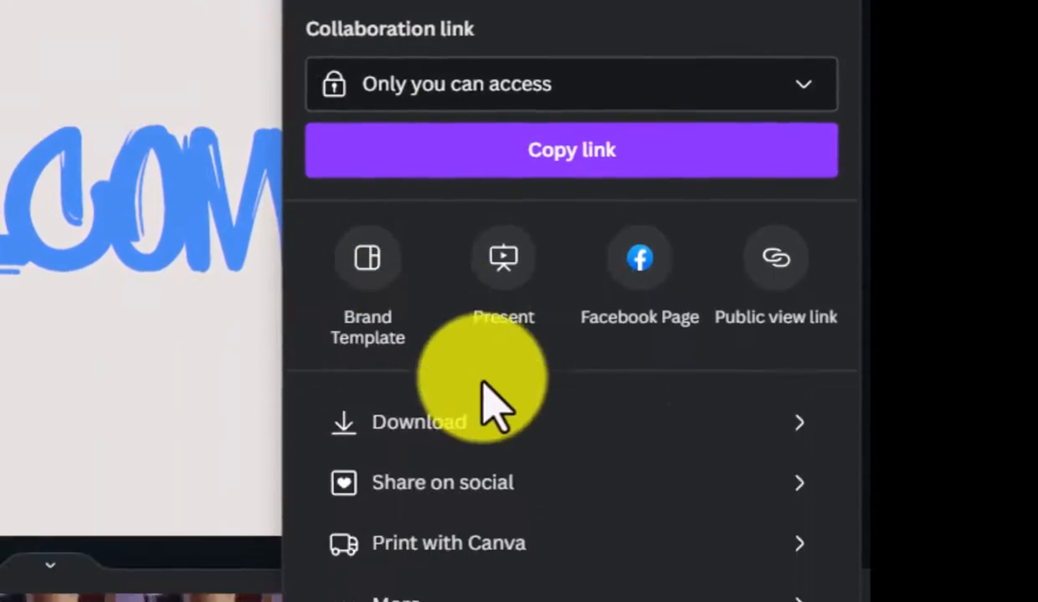
click(419, 422)
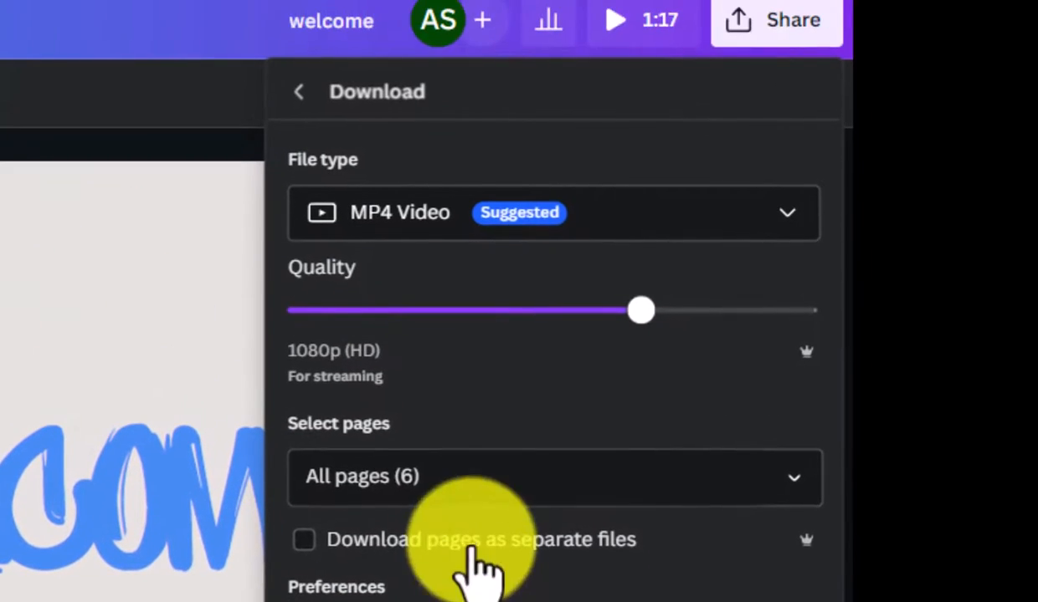
click(552, 212)
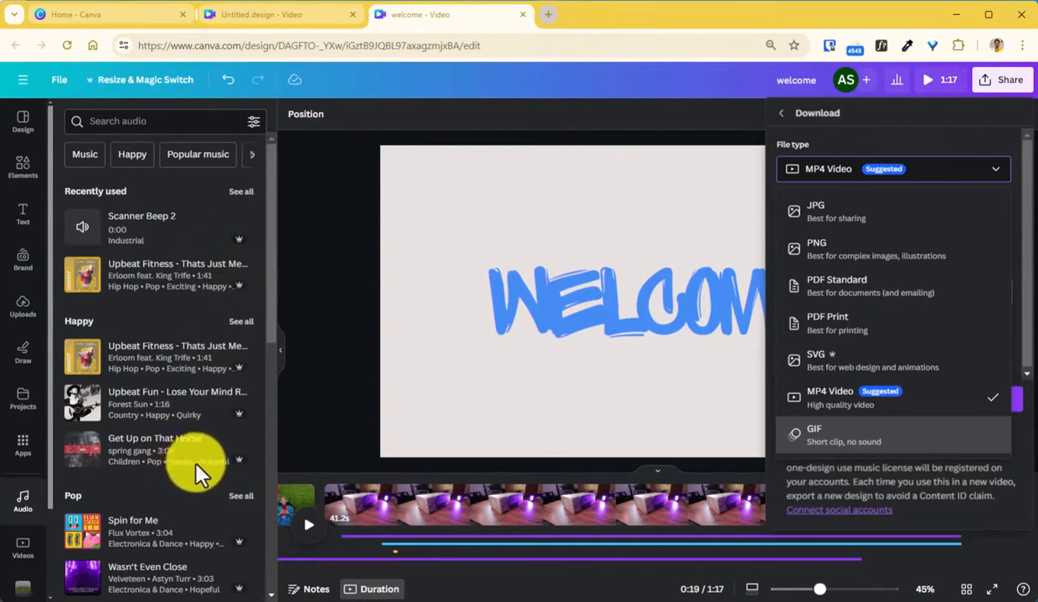
mouse_move(172, 410)
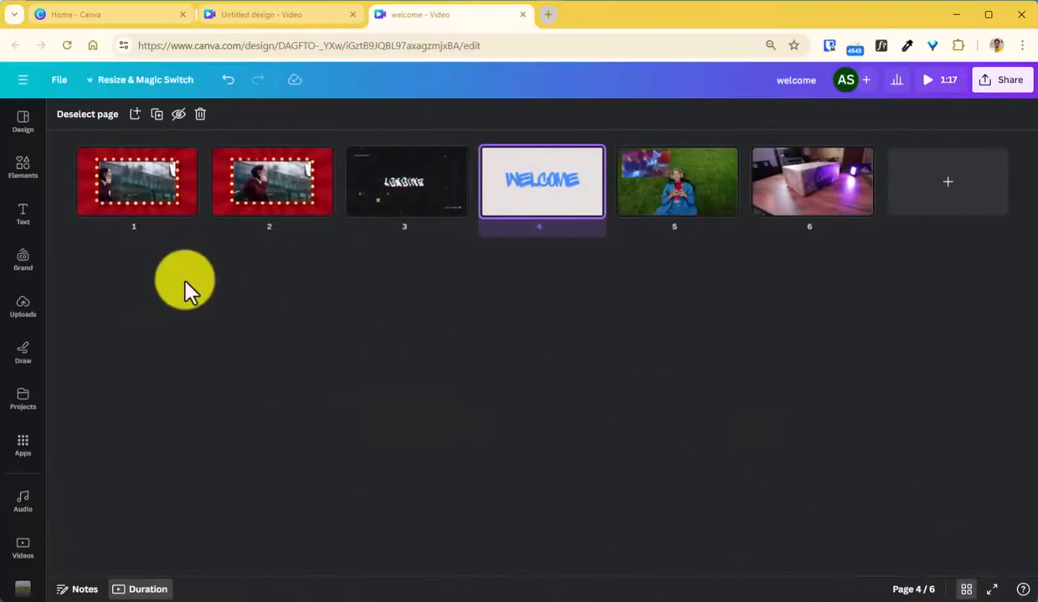
Step: Move the grass-field page thumbnail into third position in the page grid
click(404, 182)
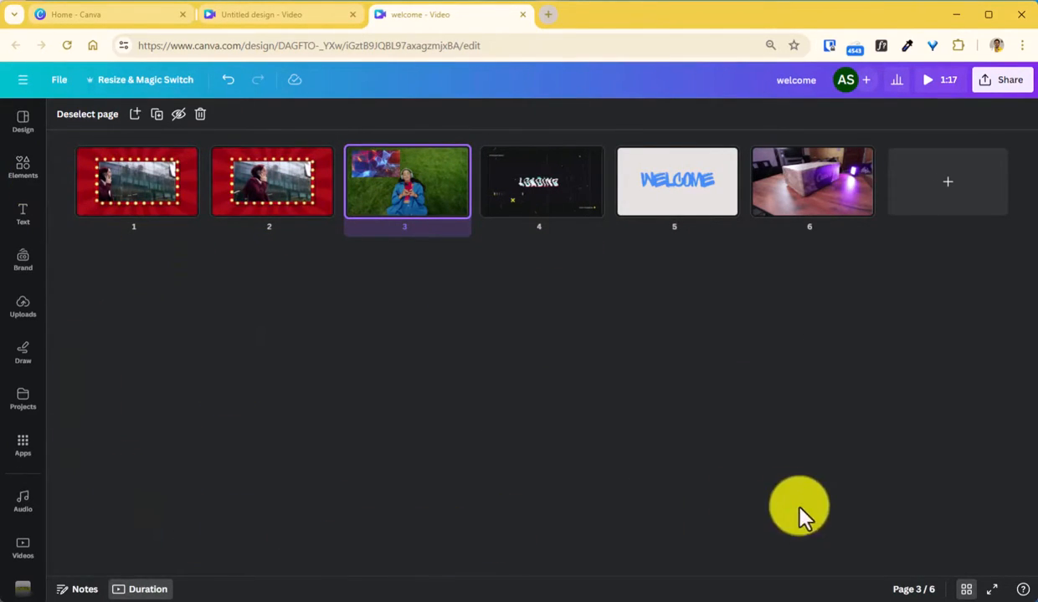
mouse_move(860, 537)
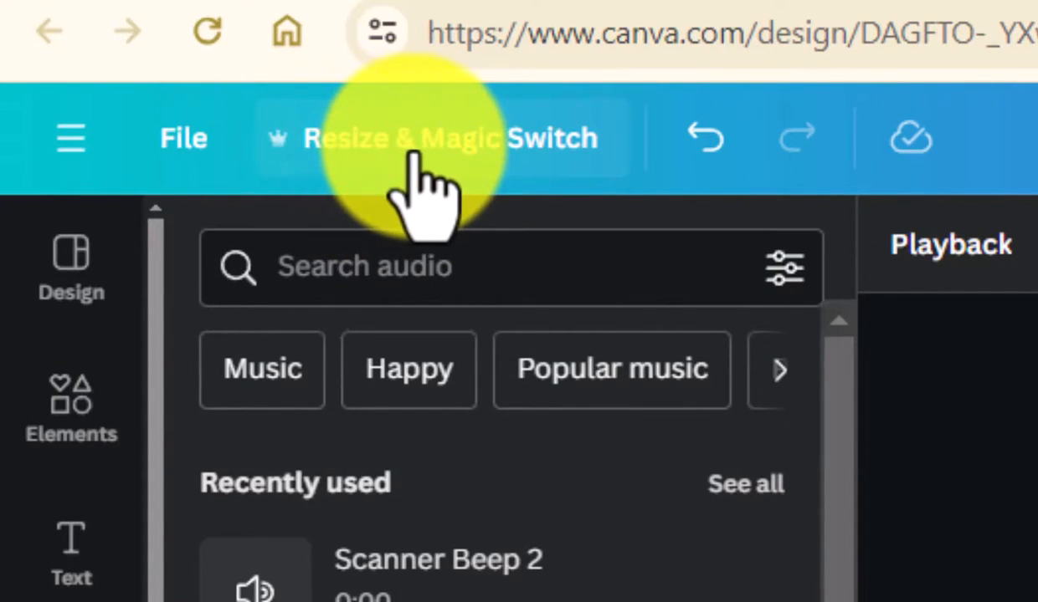
Step: Leave grid view on the grass-field page and reopen the MP4 download settings
click(398, 138)
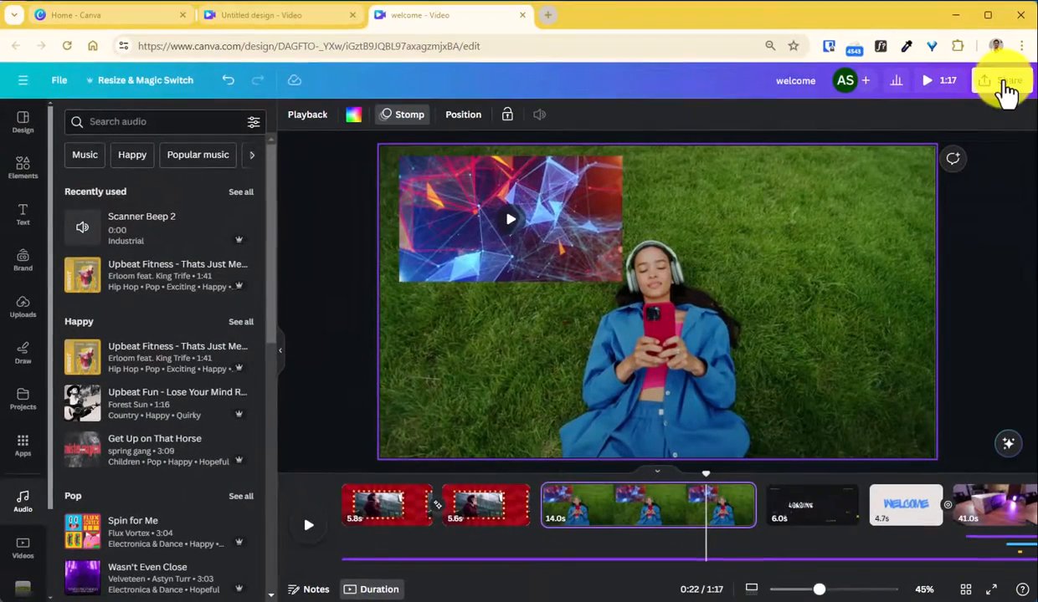
click(1002, 80)
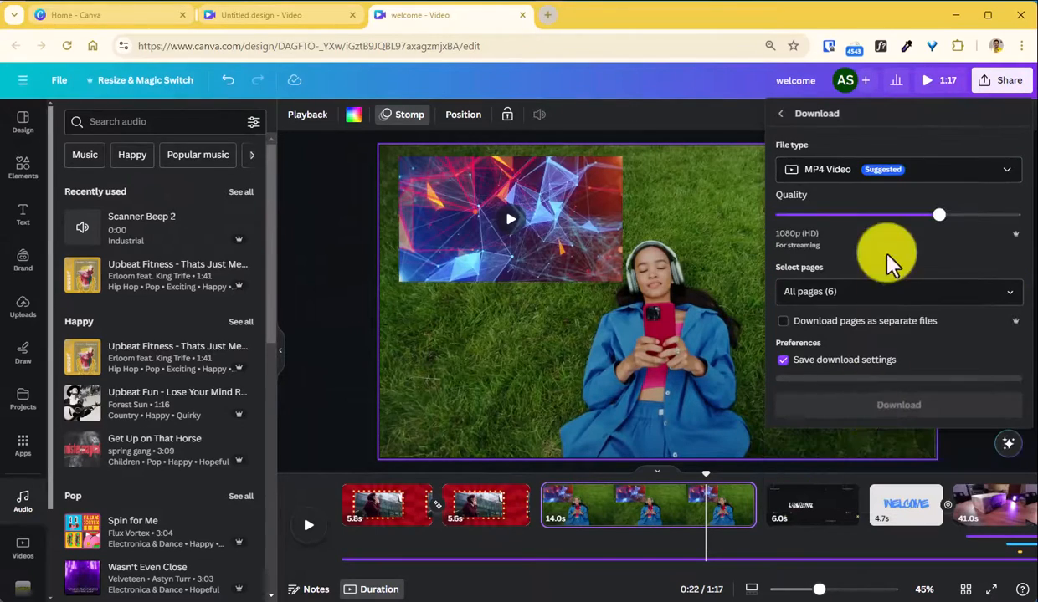
click(897, 169)
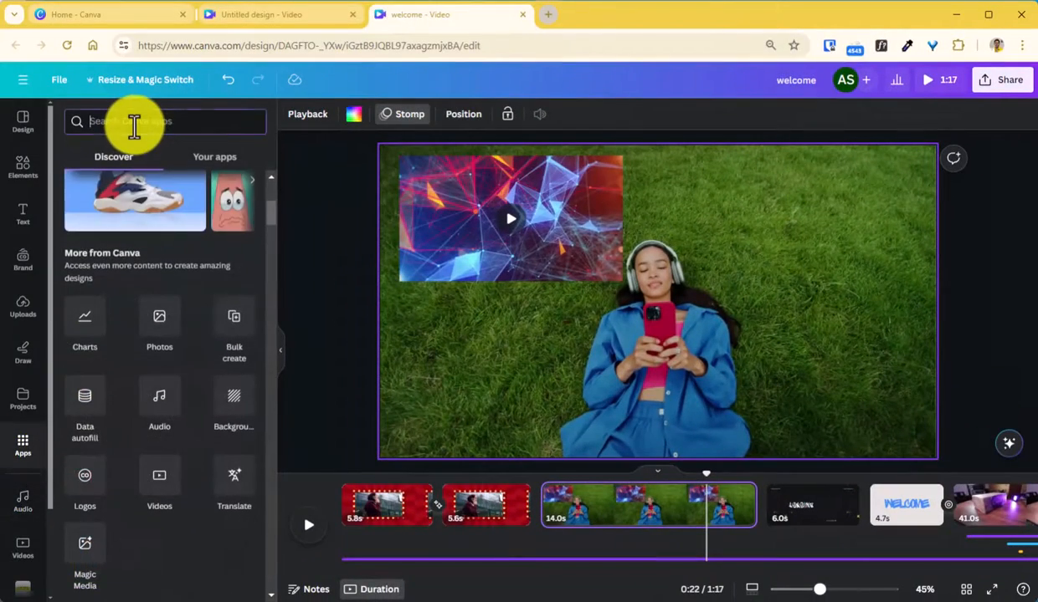
Step: Find the GIPHY app by searching 'gip', recheck MP4 download settings, and open Elements
text(gip)
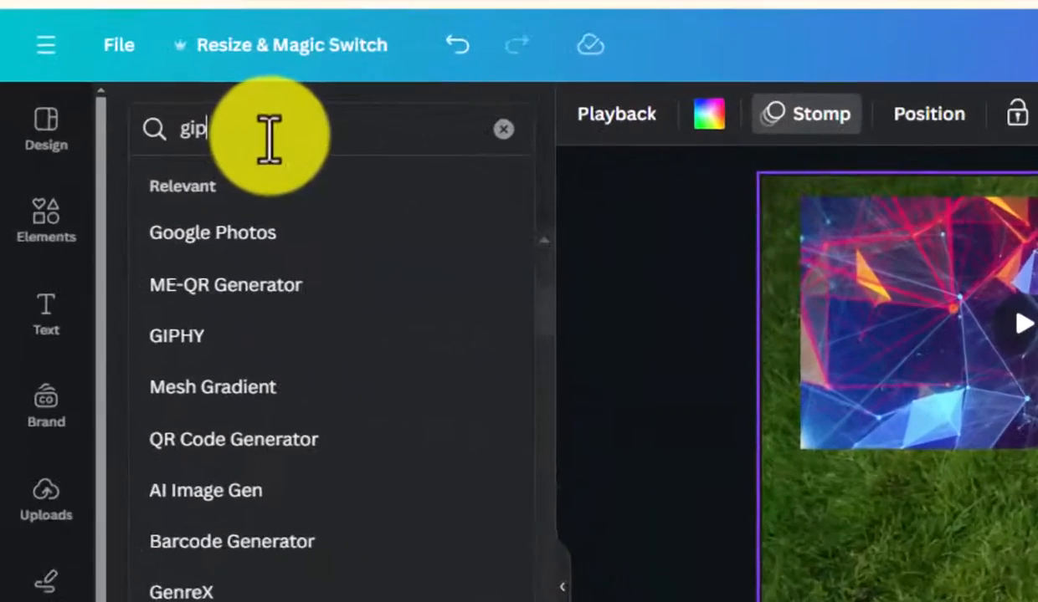
click(176, 336)
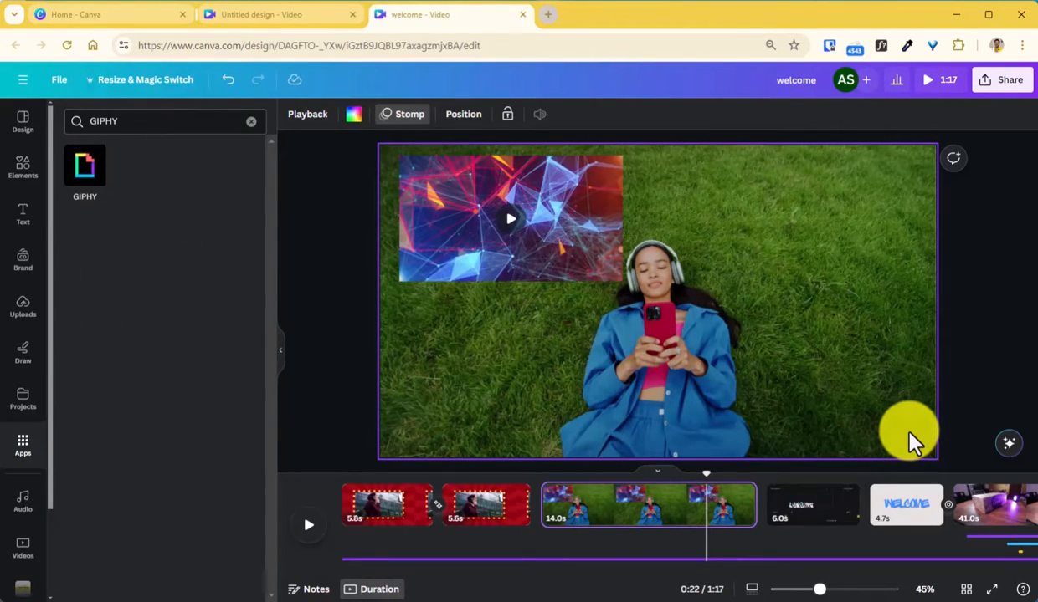
click(1003, 79)
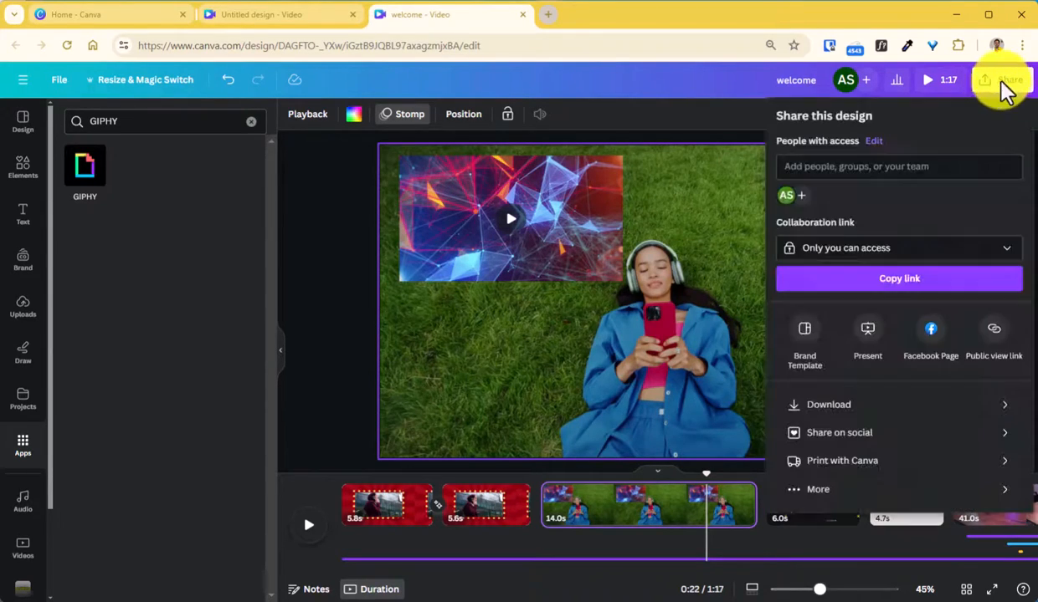
click(828, 404)
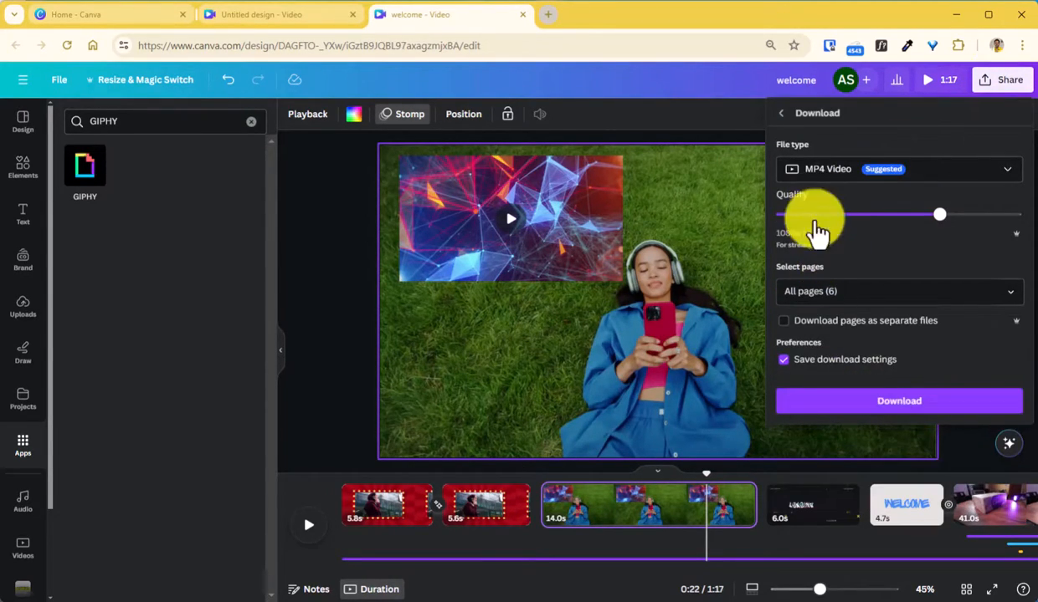
click(22, 167)
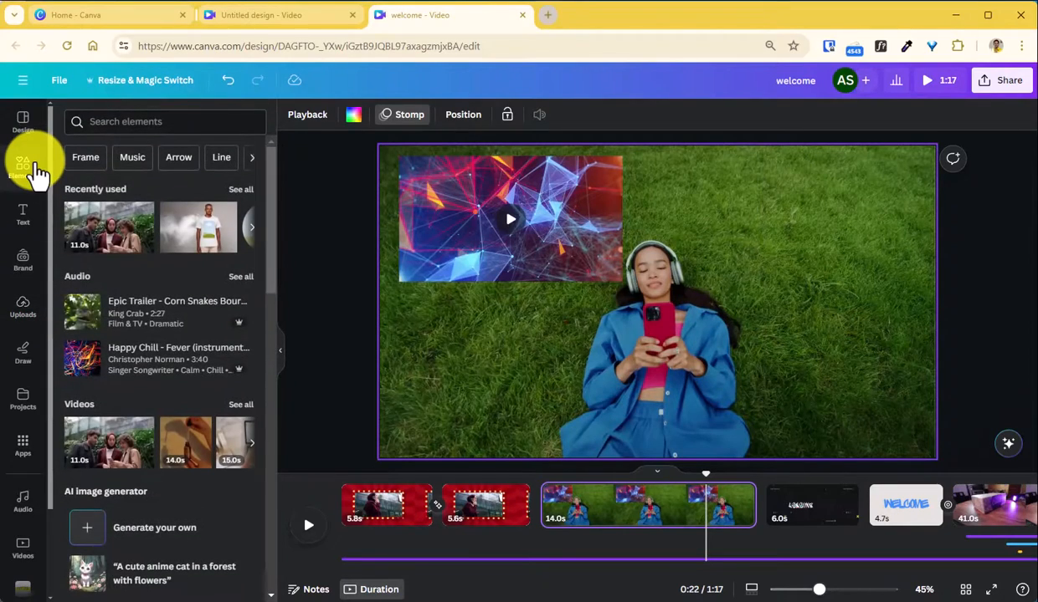
Step: Scroll the Elements panel and switch to the Uploads library of uploaded images
scroll(down, 3)
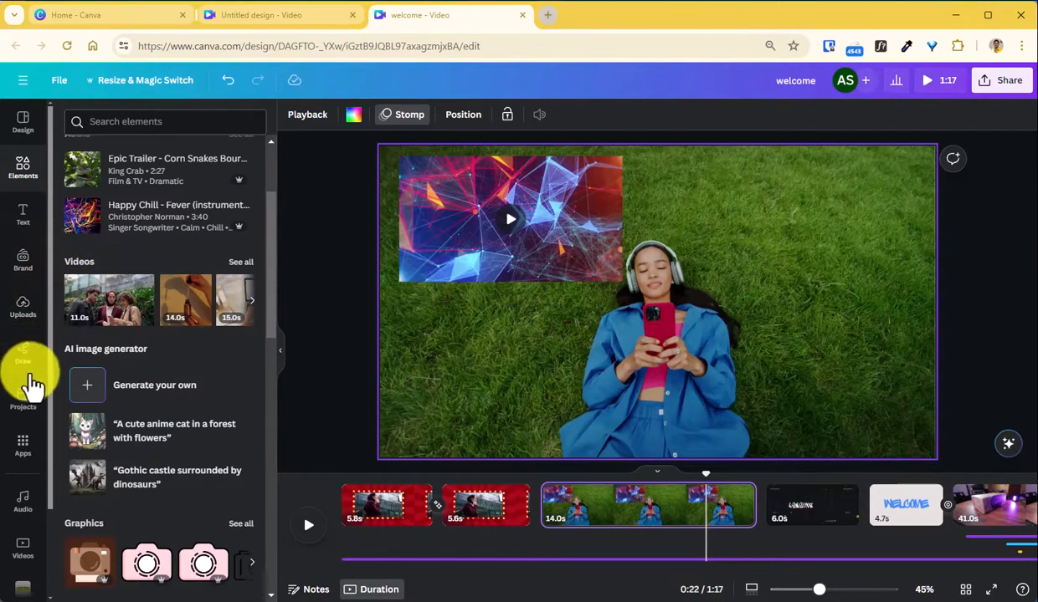
click(22, 305)
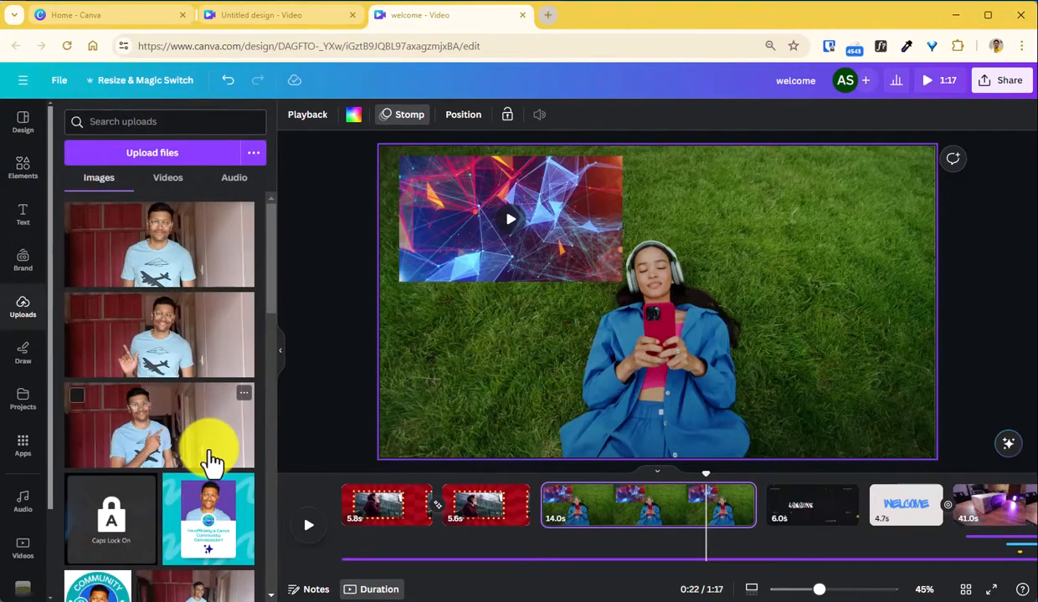
mouse_move(226, 447)
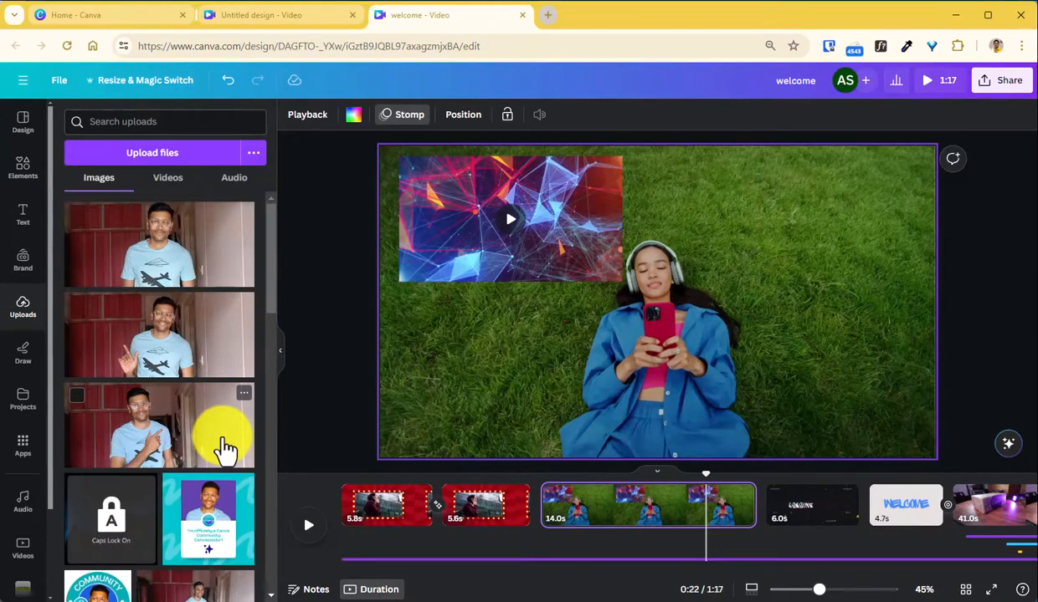